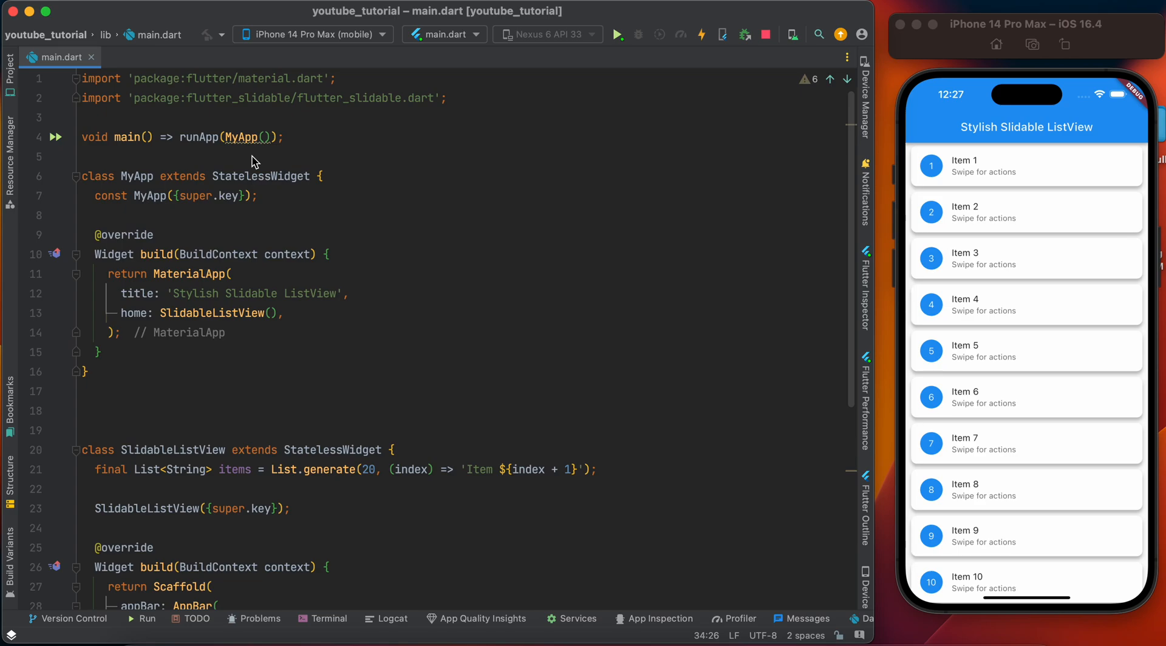
pyautogui.moveTo(974, 241)
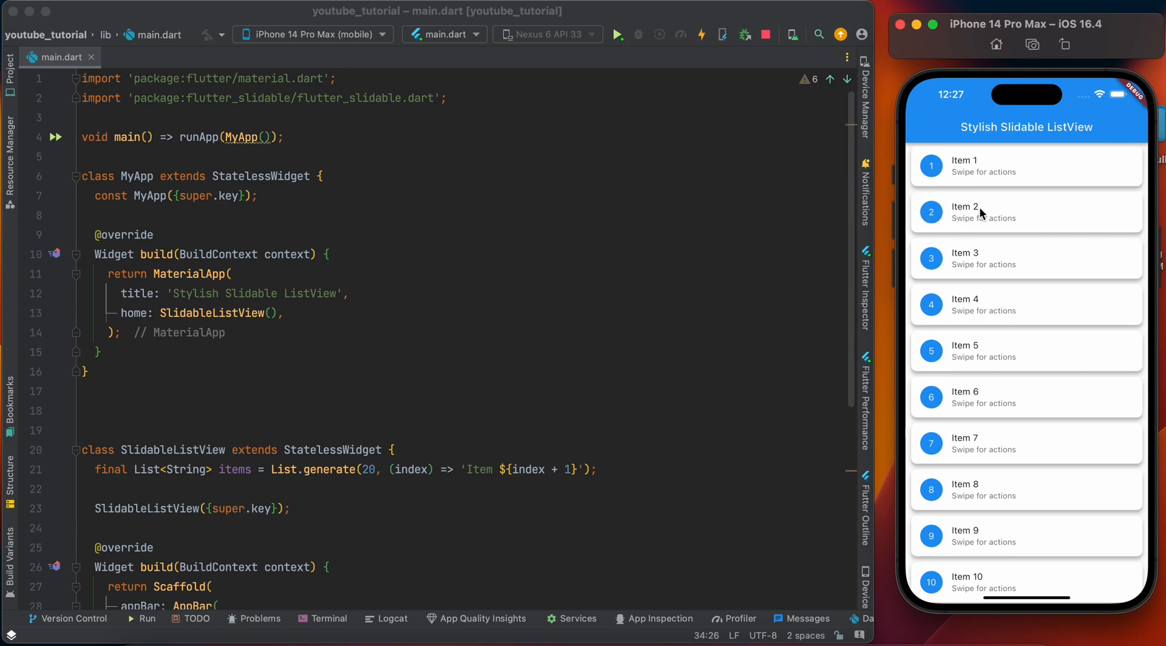
pyautogui.moveTo(529, 269)
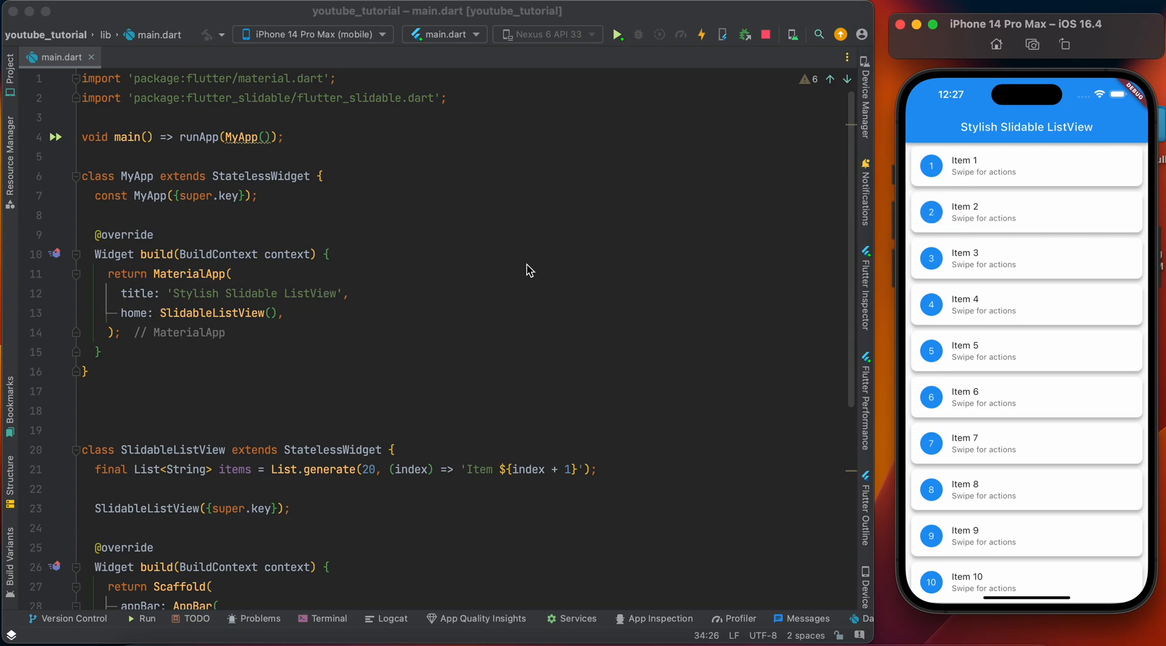
pyautogui.moveTo(365, 624)
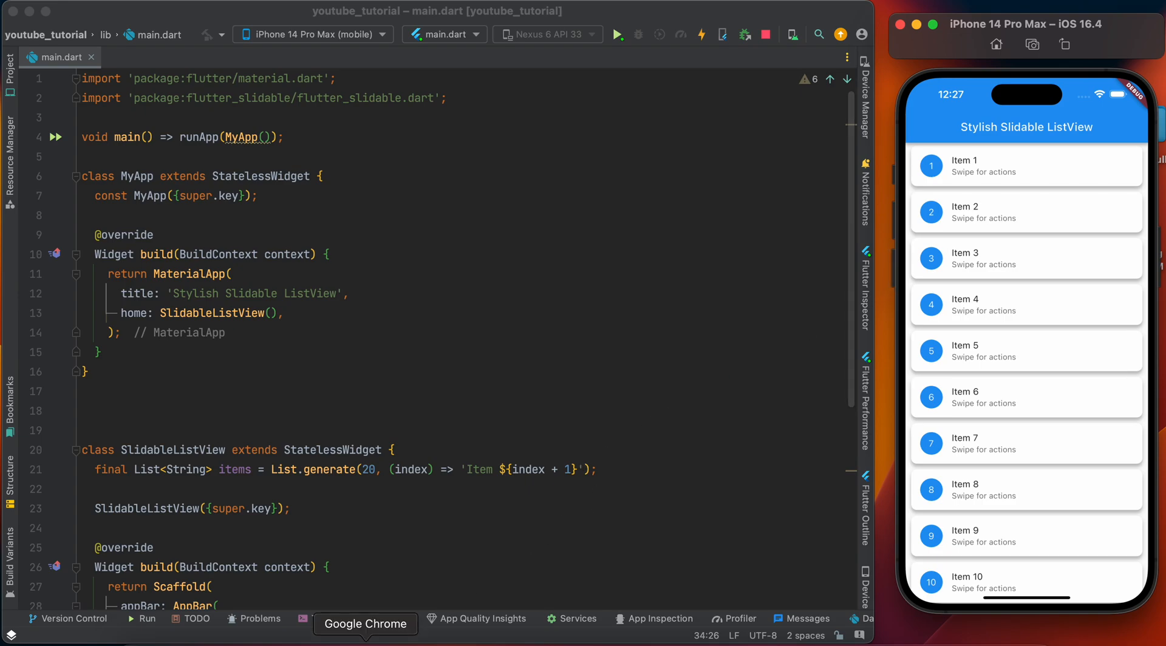
# - Copy the flutter_slidable package name and version from its pub.dev page, then review the Slidable code
pyautogui.click(365, 624)
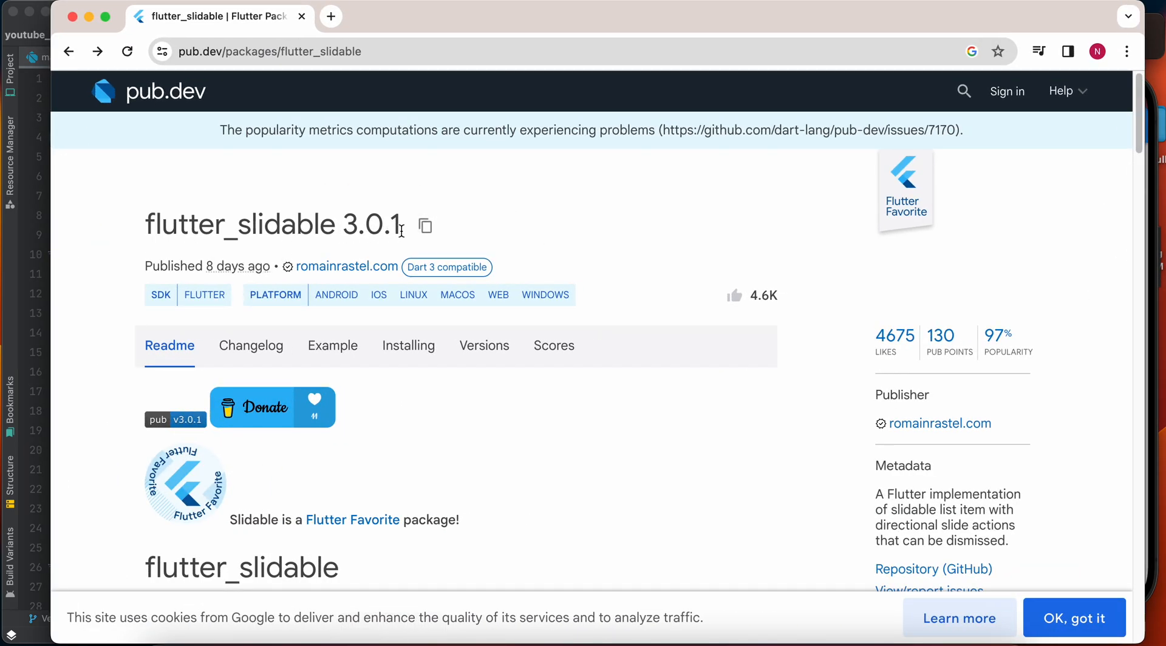
pyautogui.moveTo(418, 230)
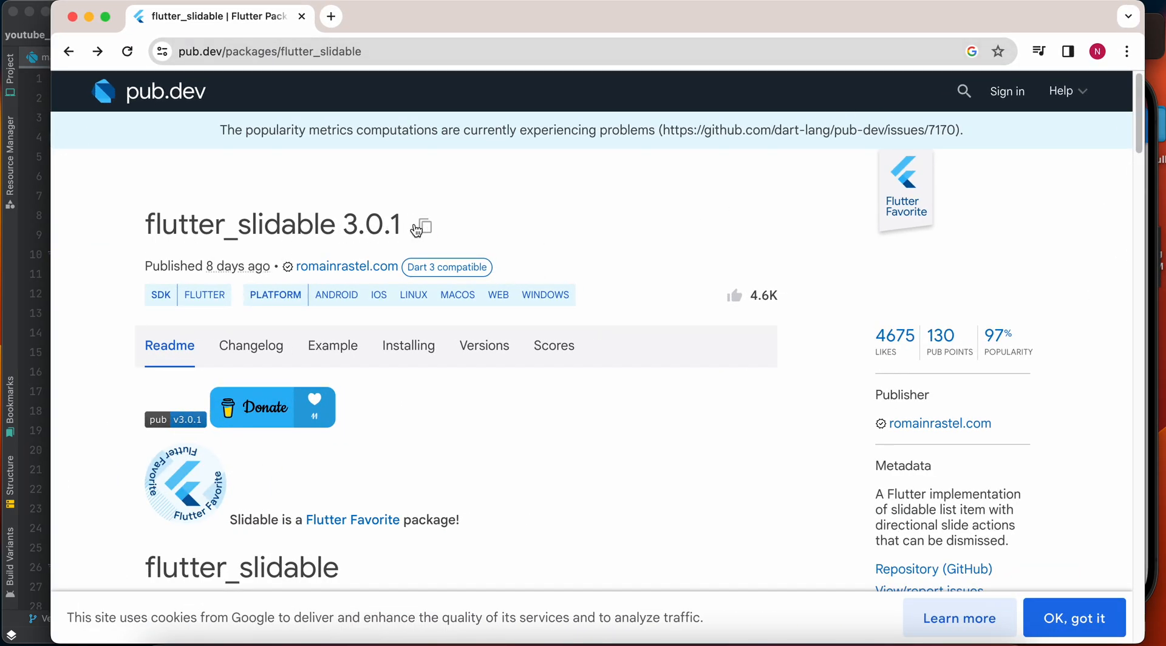
pyautogui.click(422, 228)
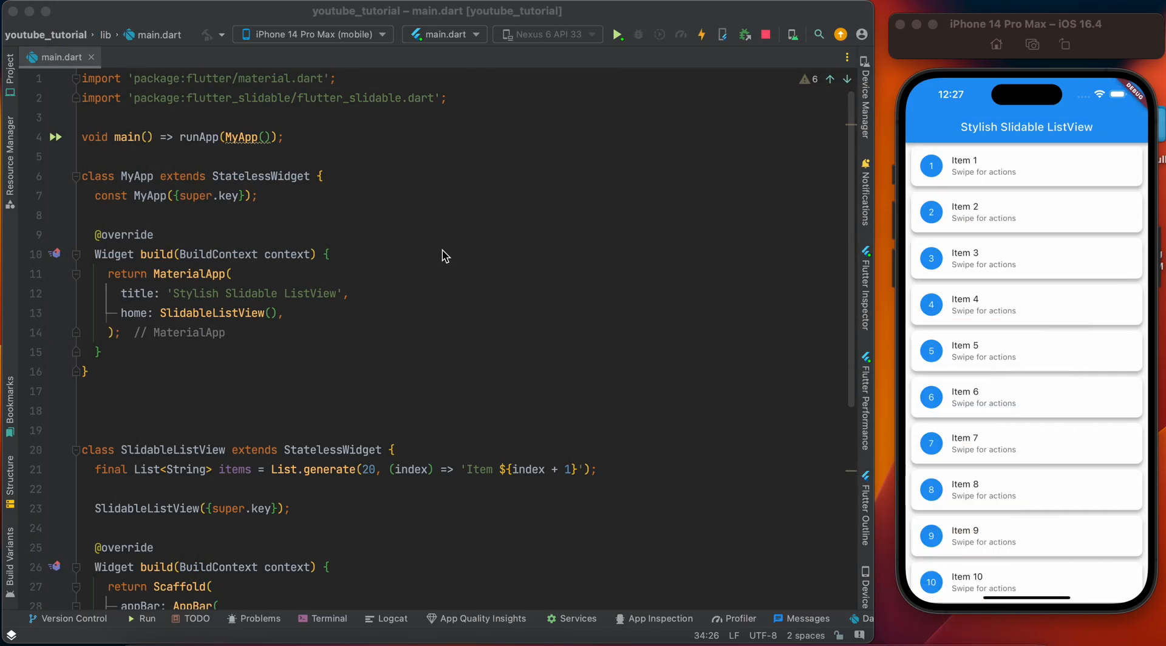
pyautogui.scroll(-3)
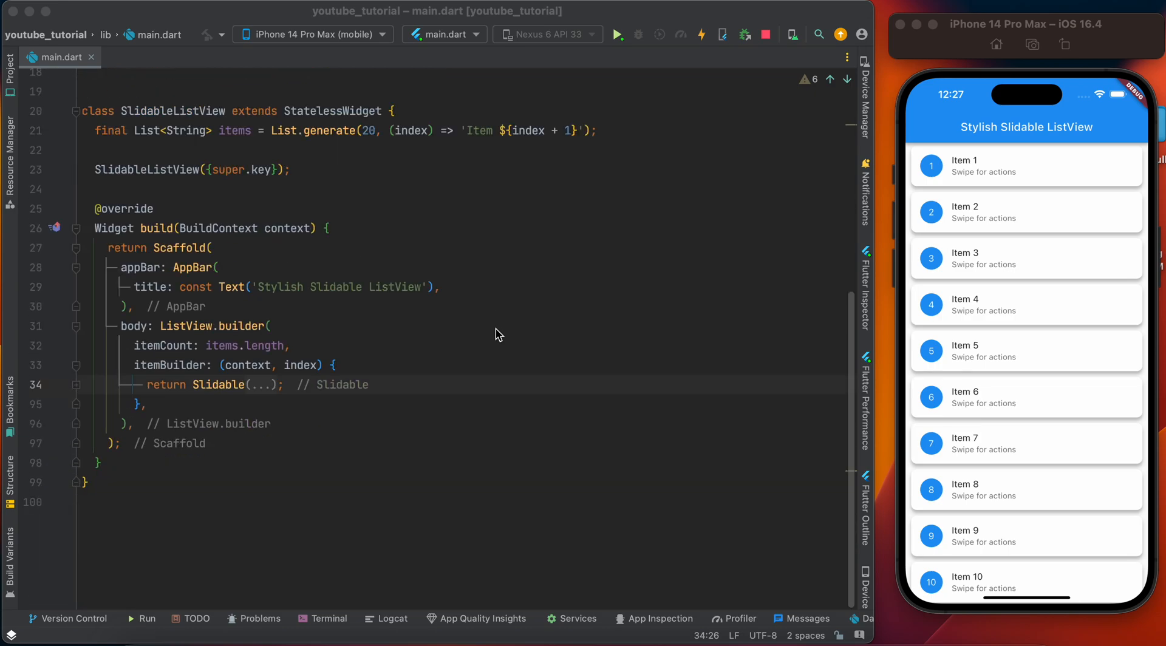
pyautogui.scroll(3)
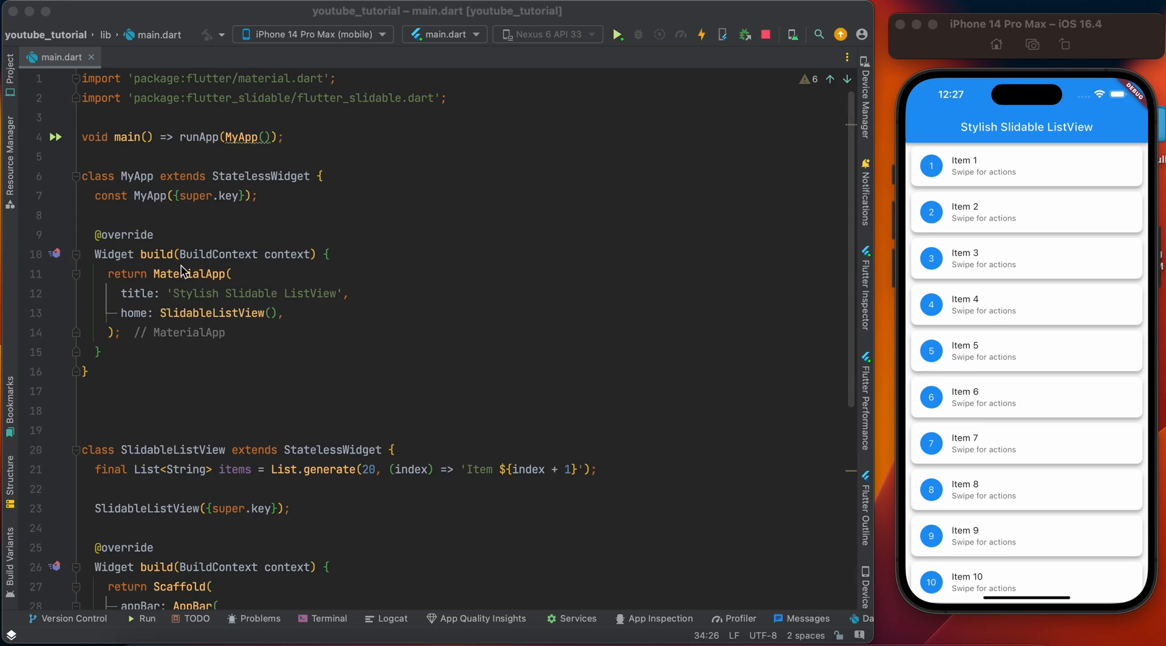
pyautogui.moveTo(200, 330)
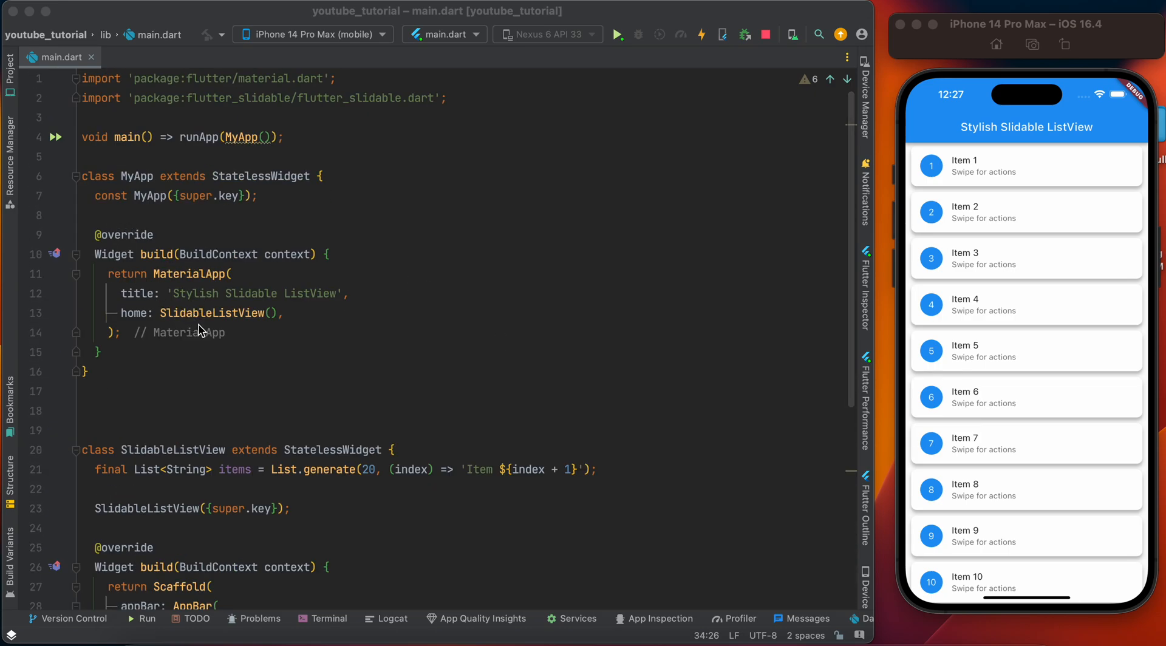
pyautogui.scroll(-3)
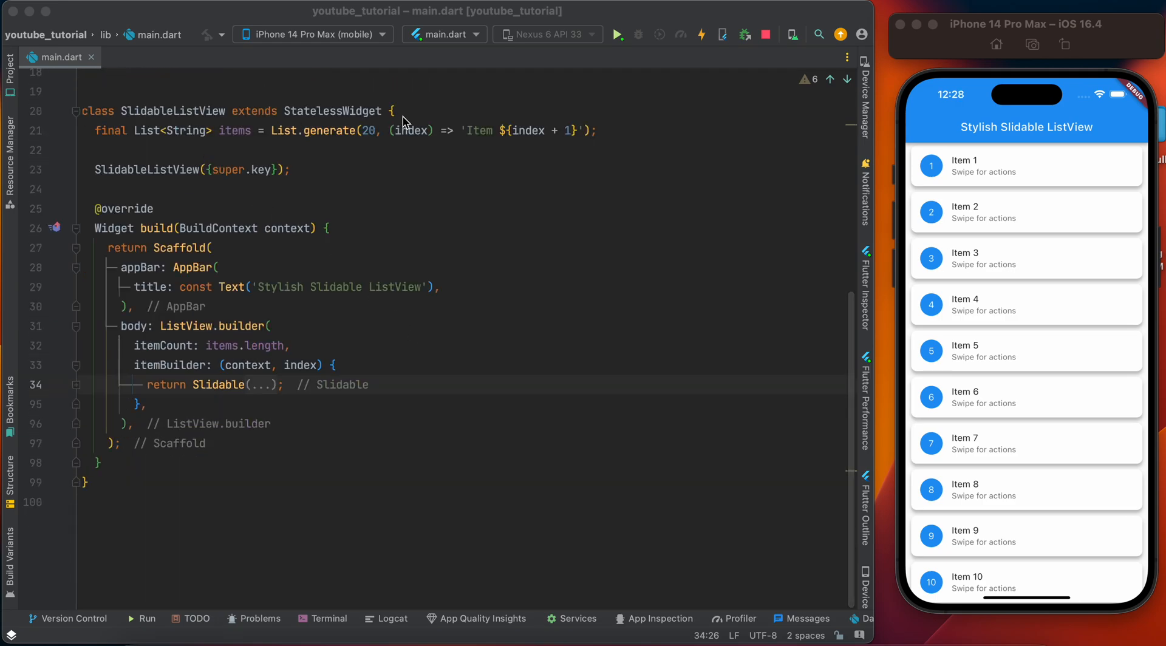
pyautogui.moveTo(156, 143)
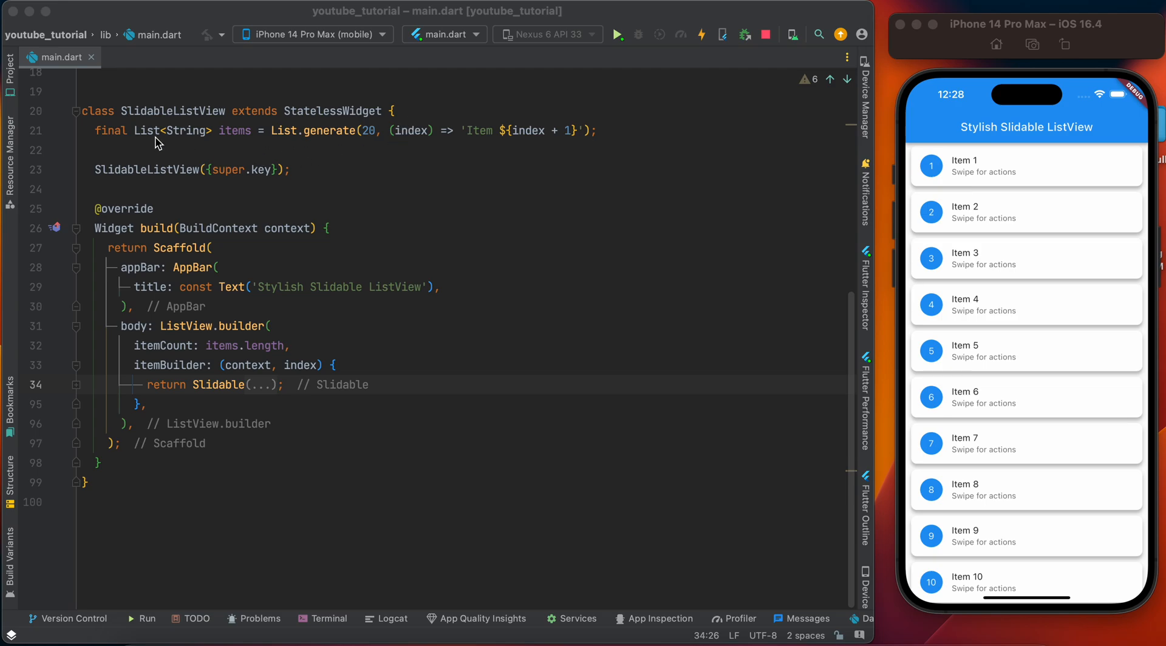
pyautogui.moveTo(312, 141)
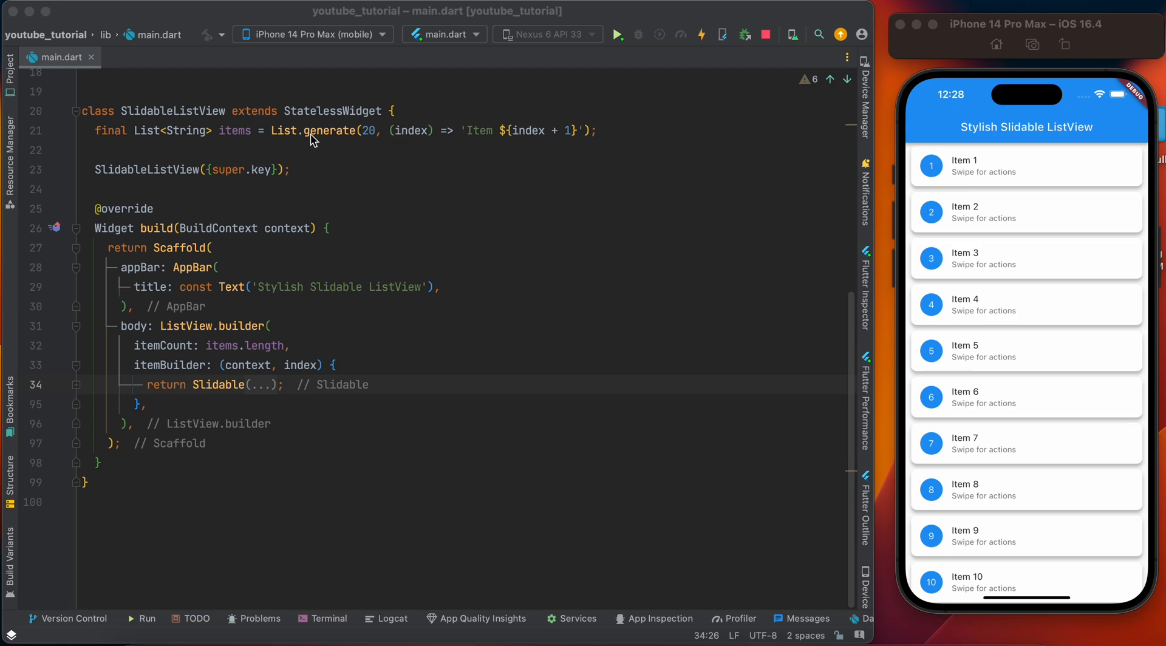
pyautogui.moveTo(233, 144)
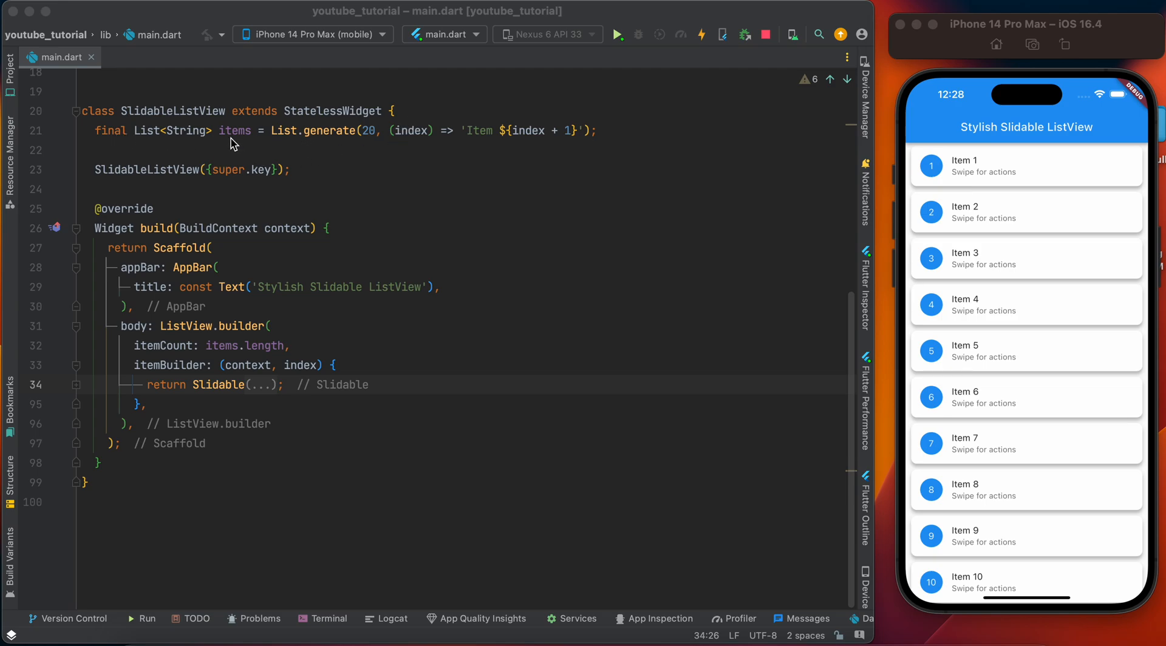
pyautogui.moveTo(313, 149)
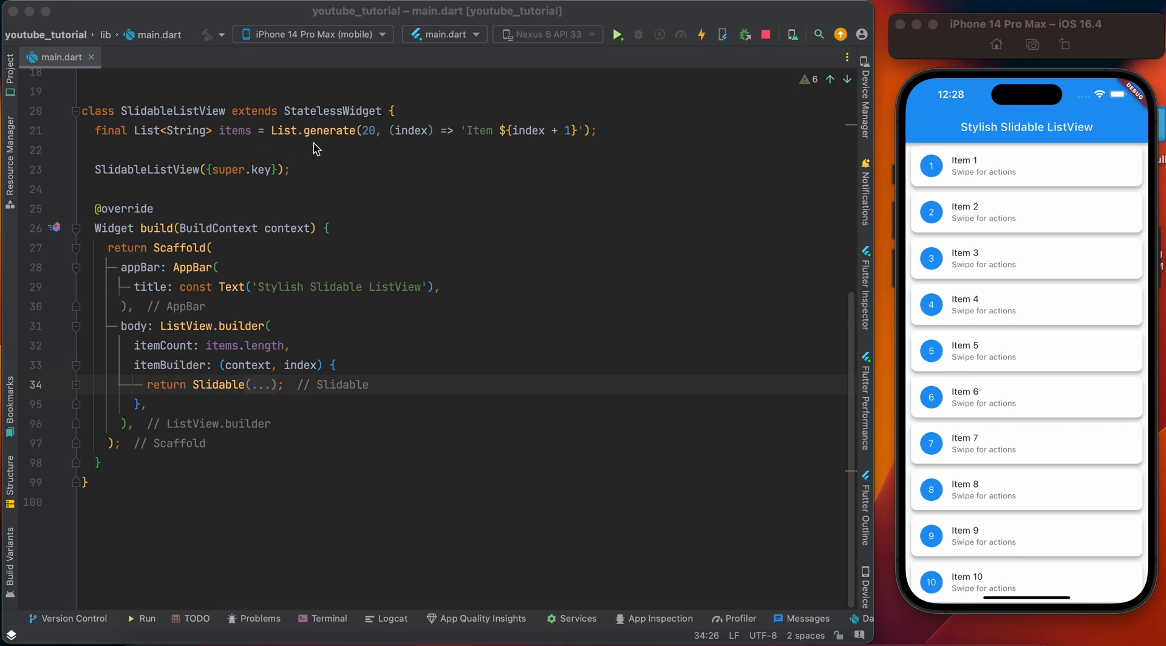
pyautogui.moveTo(463, 147)
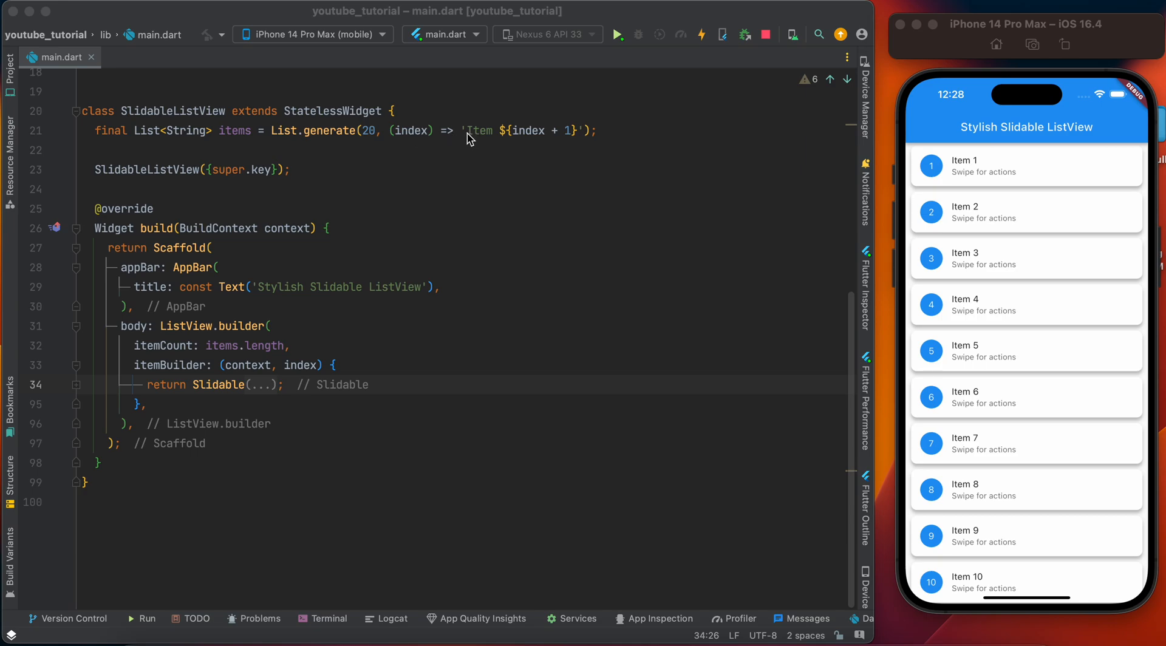
pyautogui.moveTo(561, 145)
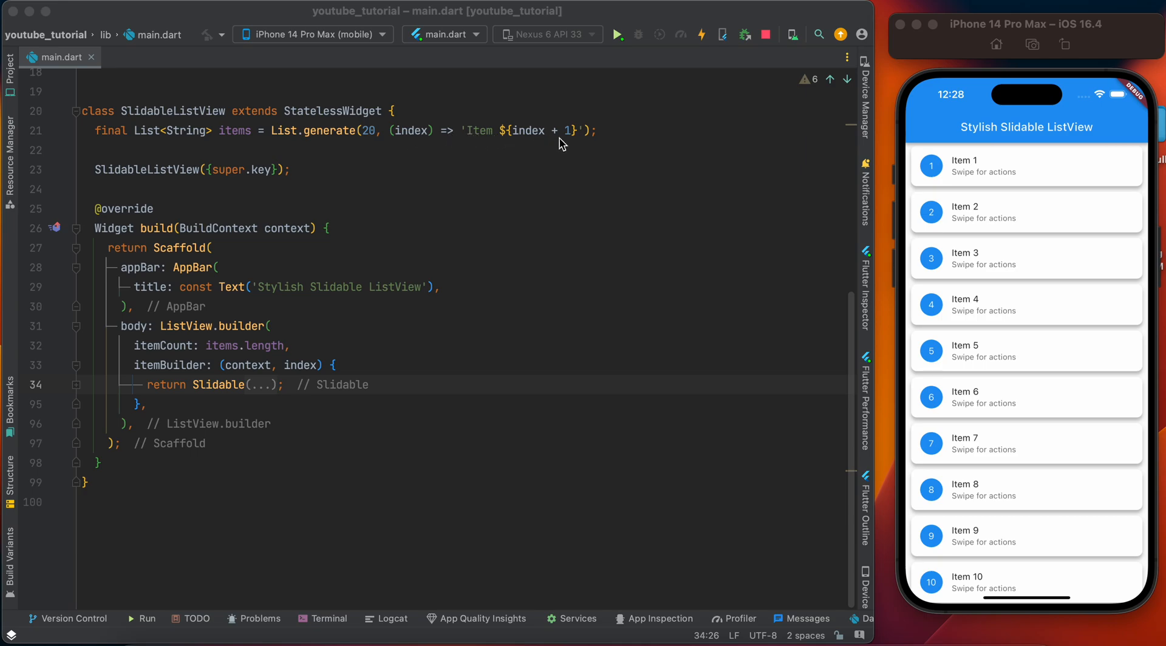
pyautogui.moveTo(531, 150)
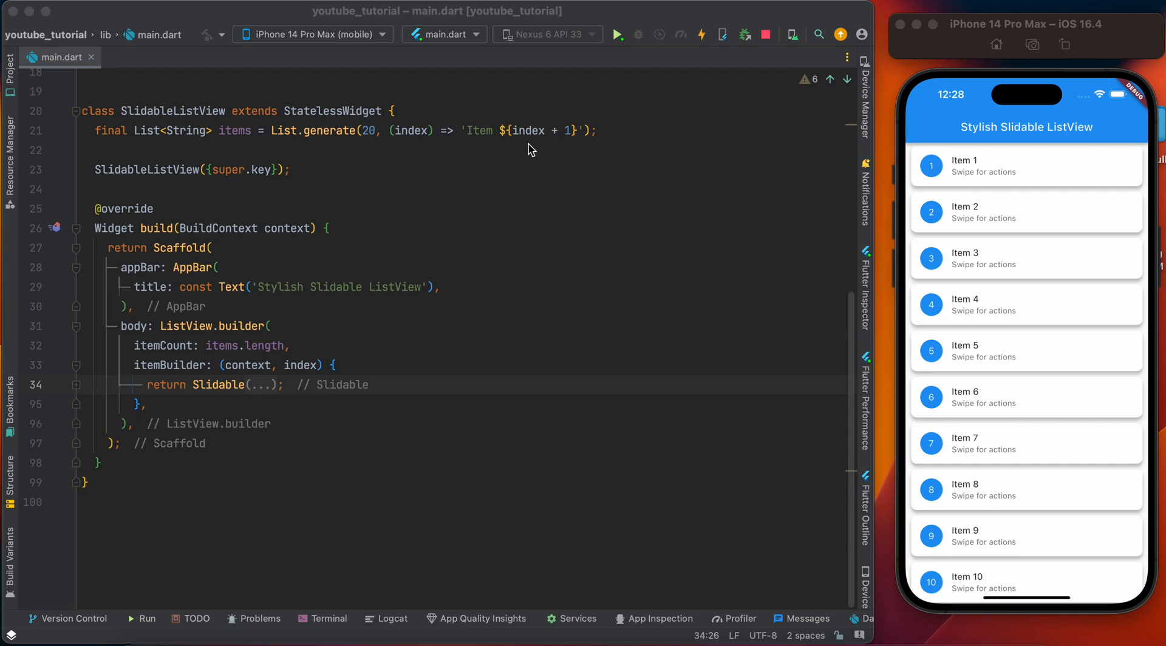
pyautogui.moveTo(490, 141)
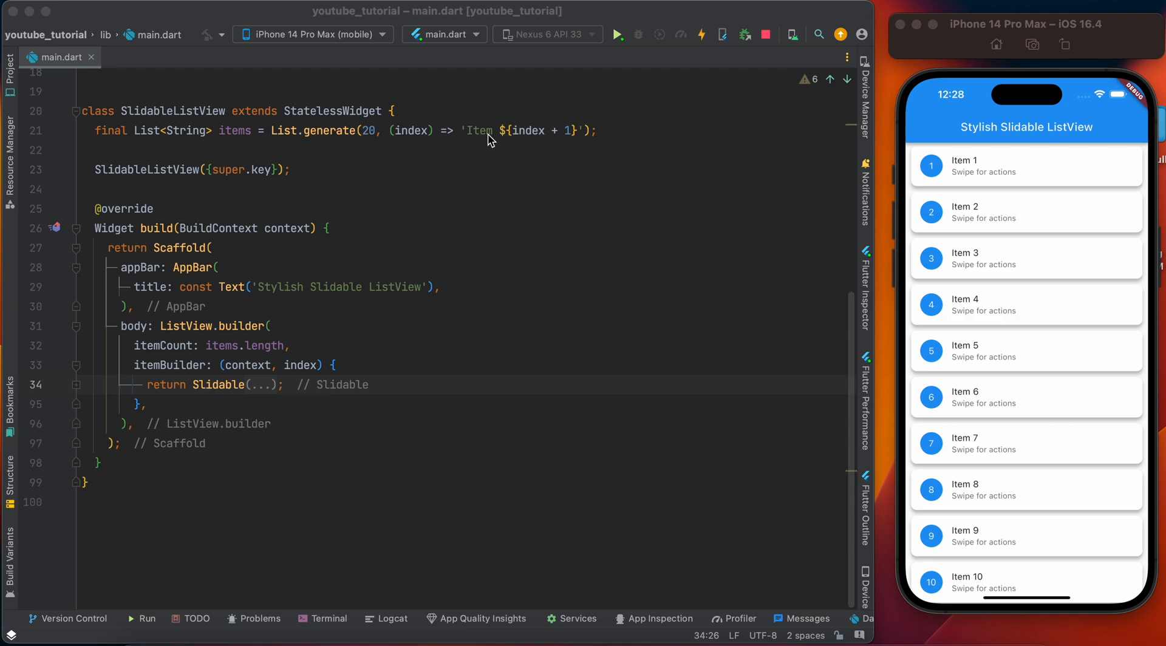
pyautogui.moveTo(478, 117)
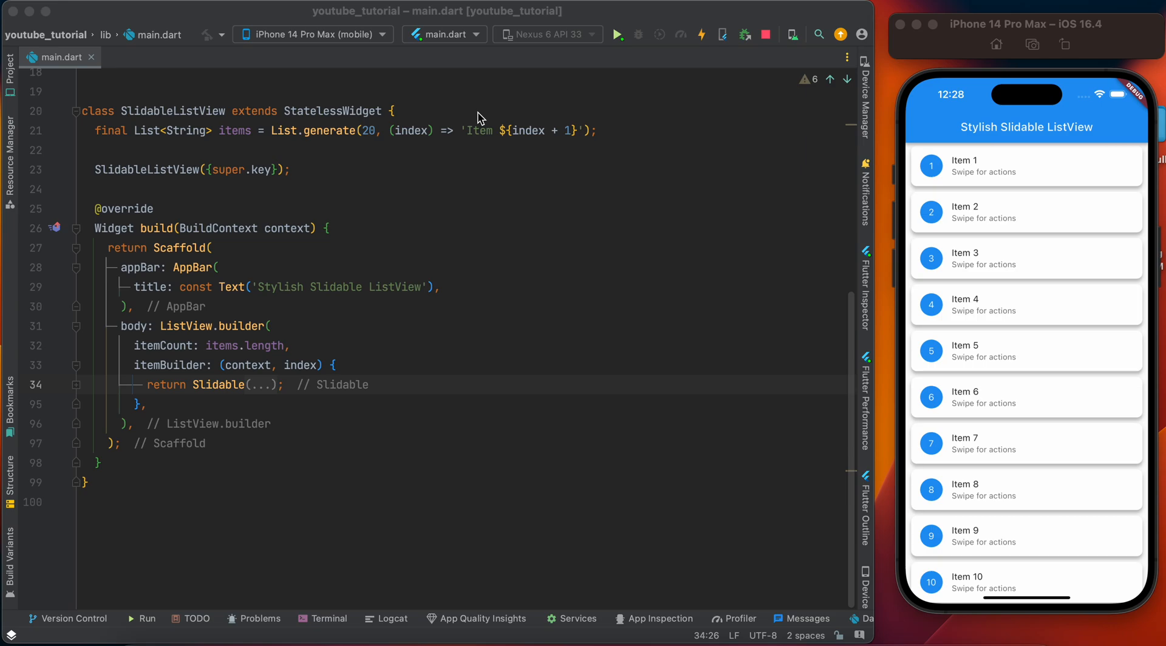
pyautogui.moveTo(225, 141)
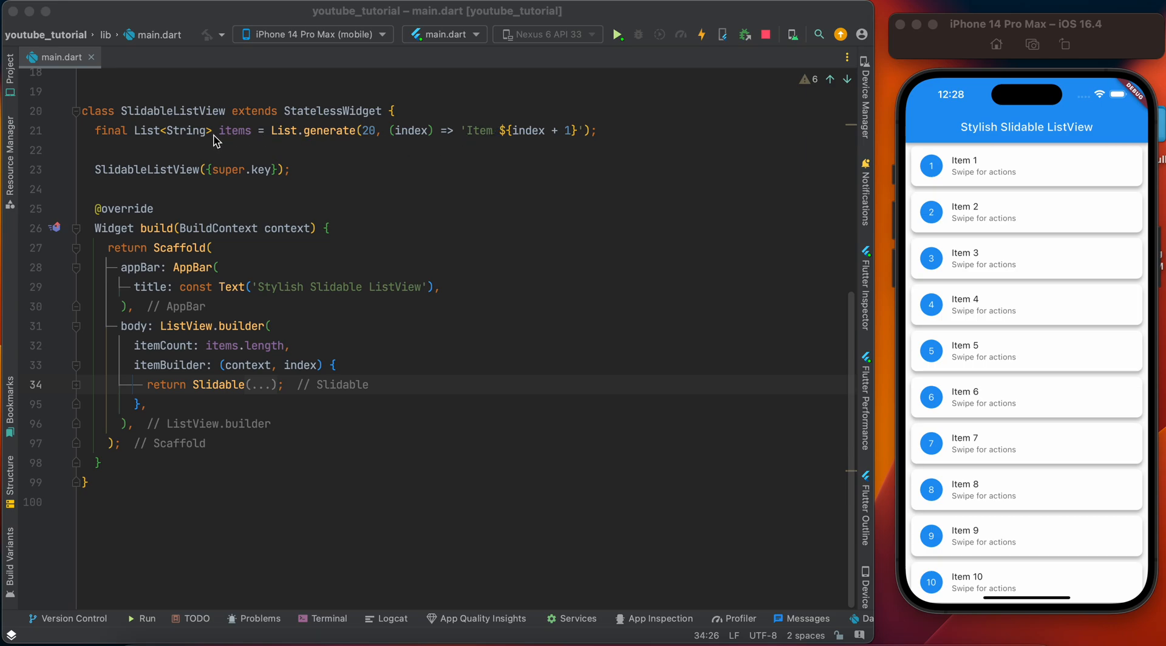
pyautogui.moveTo(349, 281)
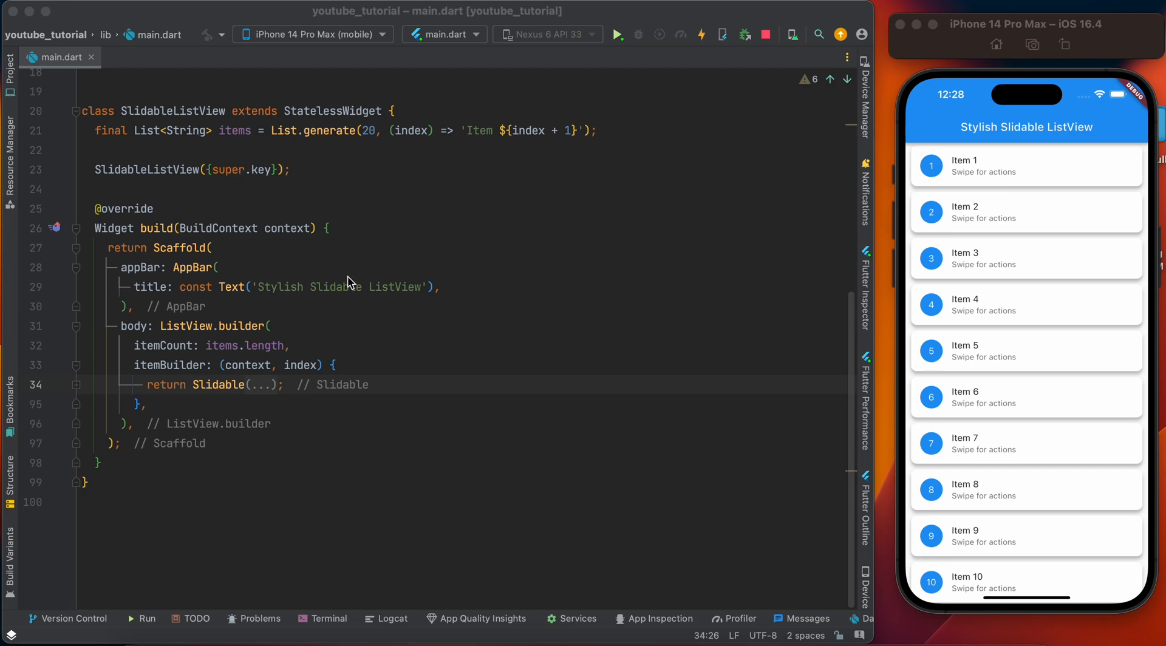
pyautogui.moveTo(231, 301)
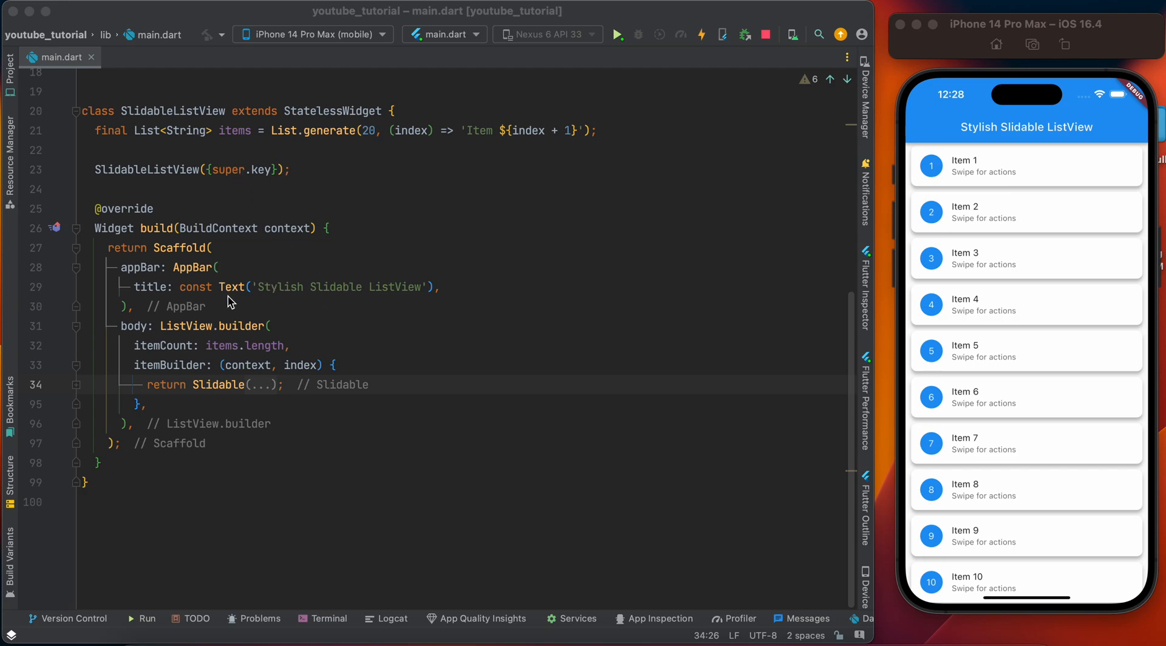
pyautogui.moveTo(258, 326)
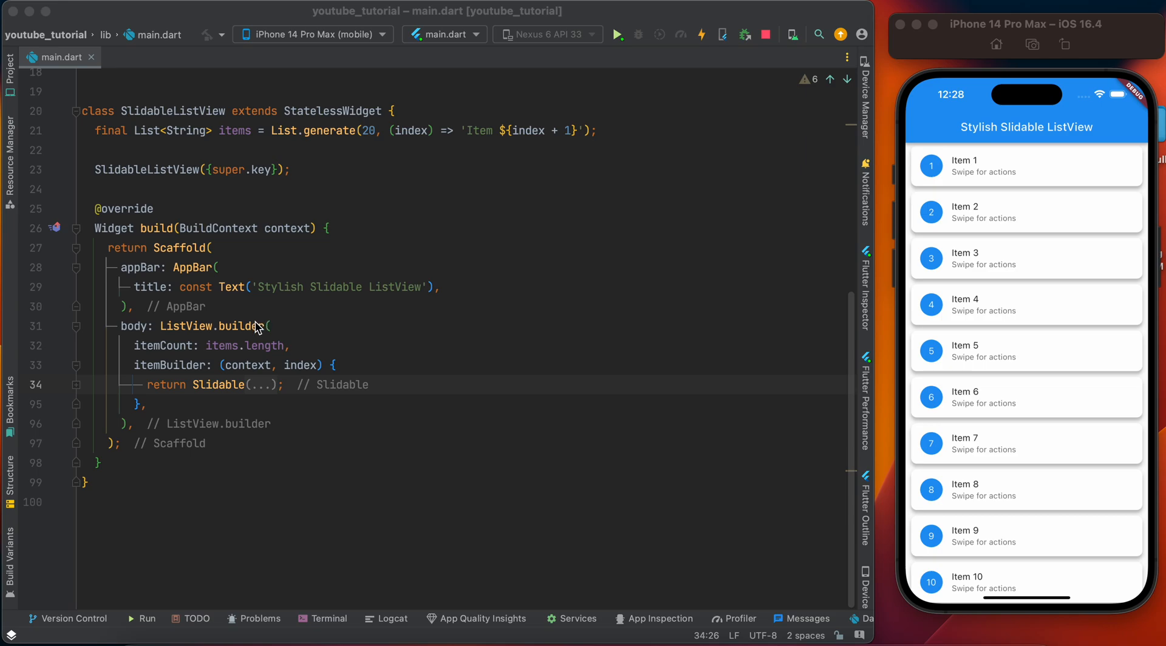
pyautogui.scroll(-3)
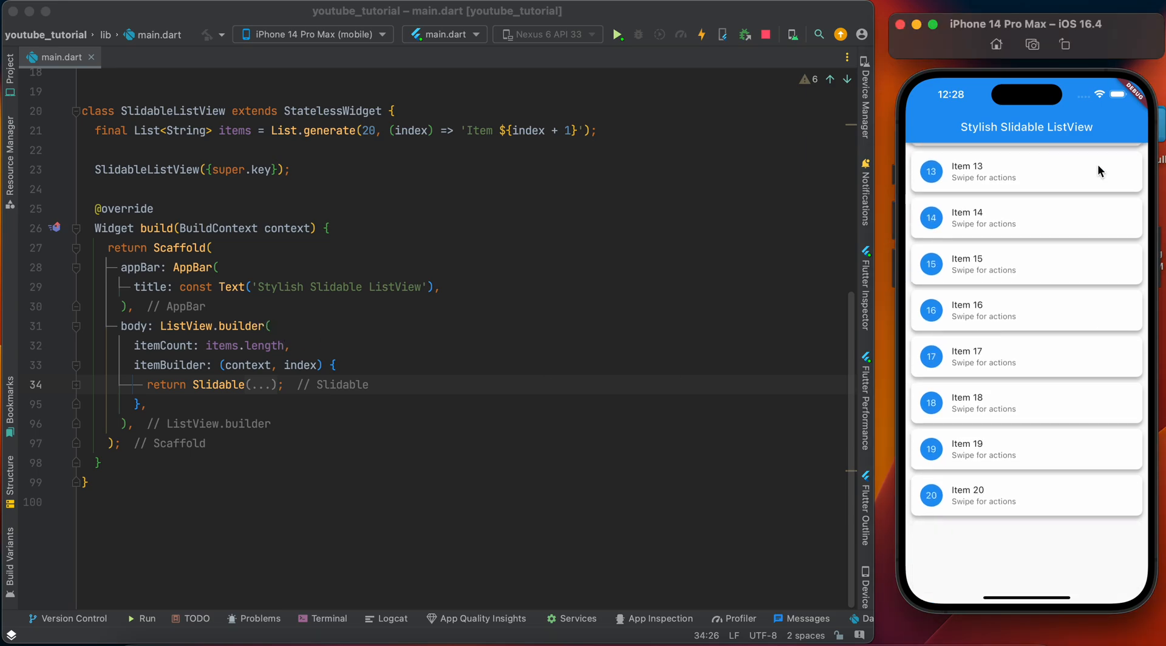
pyautogui.scroll(3)
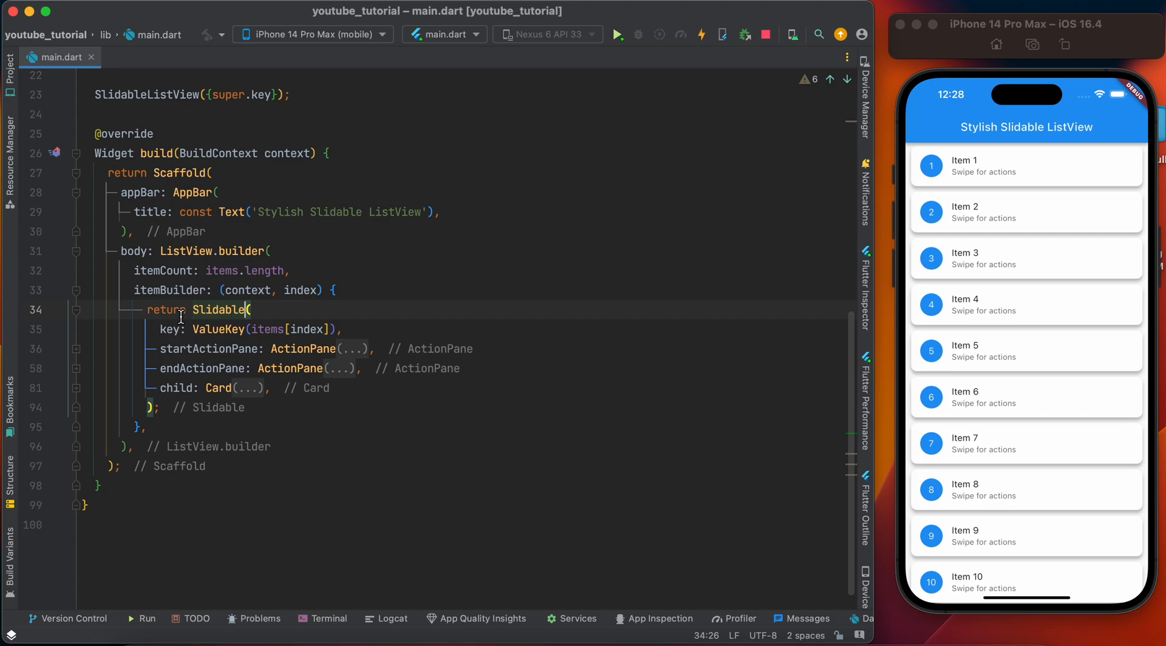
pyautogui.moveTo(240, 402)
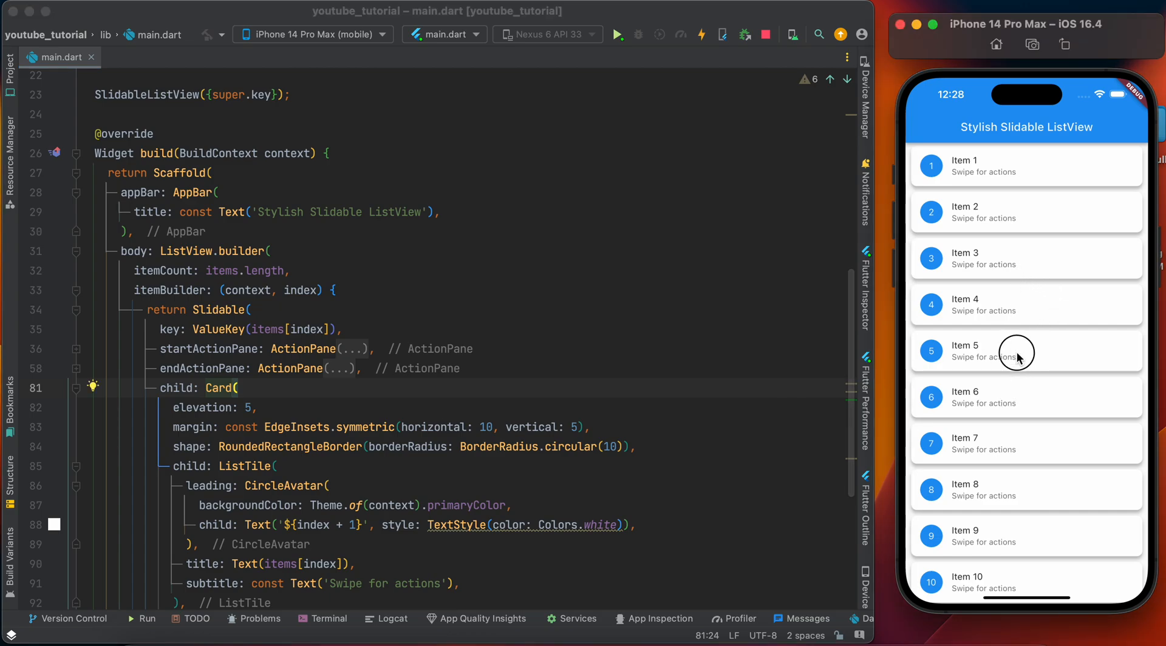
pyautogui.moveTo(981, 270)
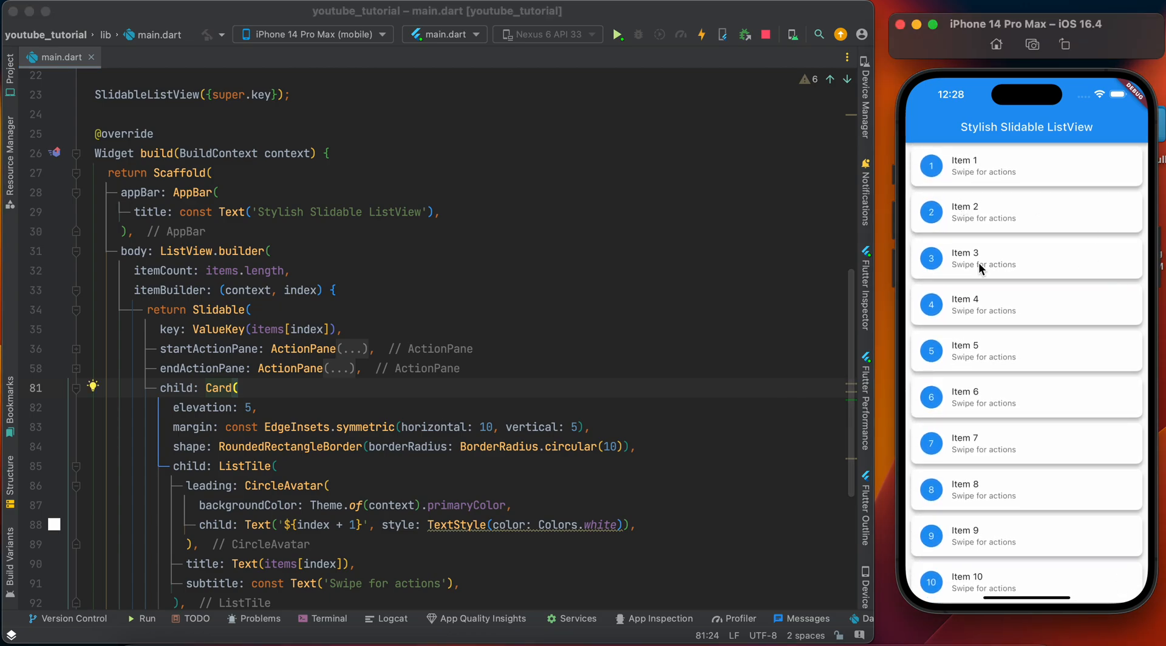
pyautogui.scroll(-3)
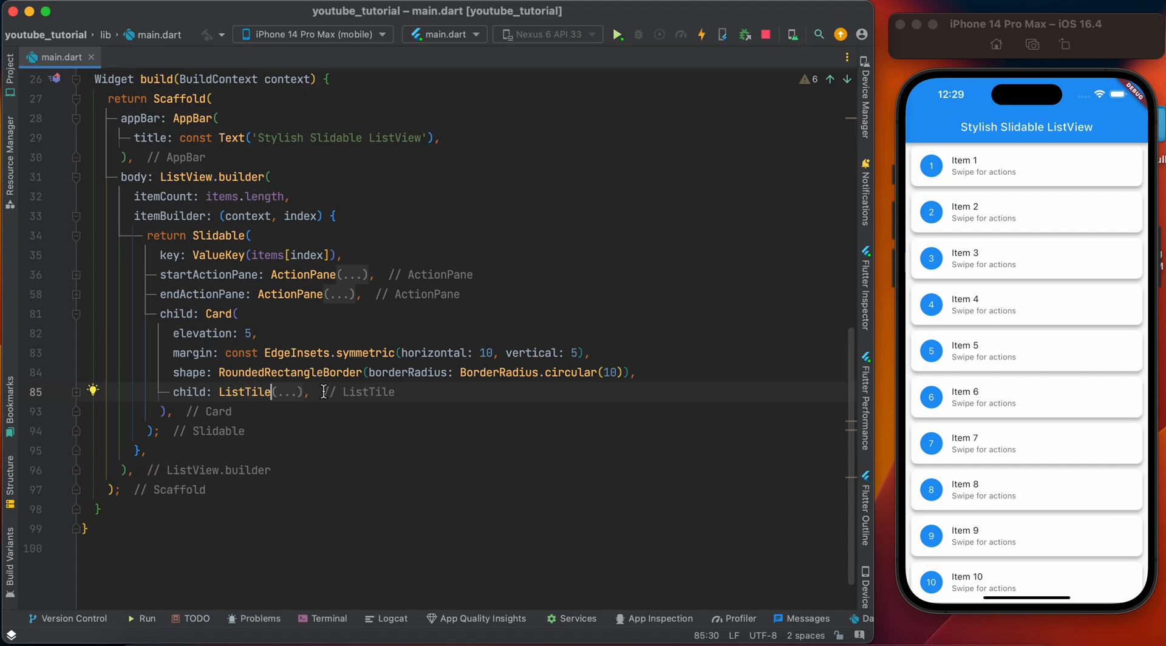
pyautogui.moveTo(296, 398)
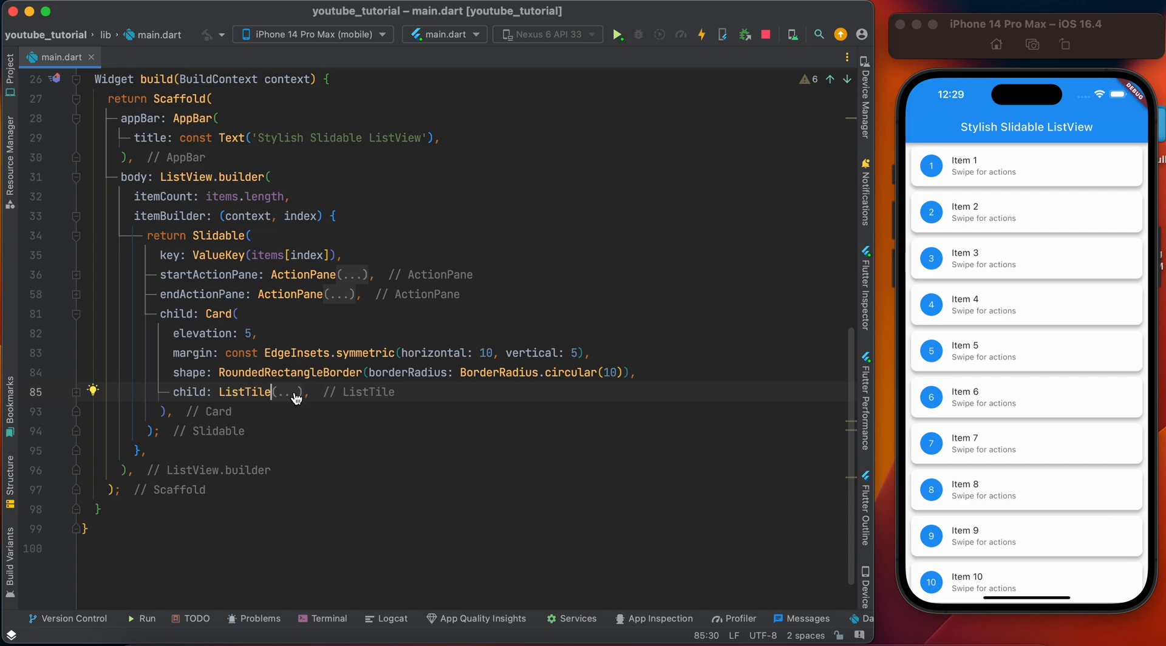
pyautogui.click(289, 392)
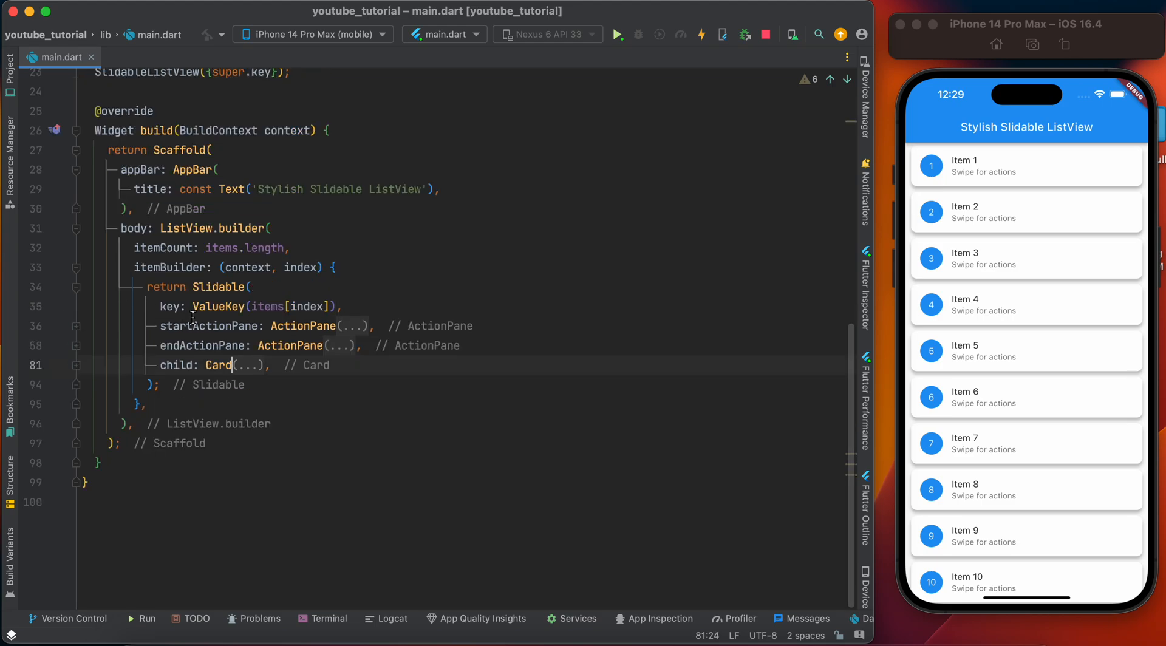
pyautogui.scroll(-3)
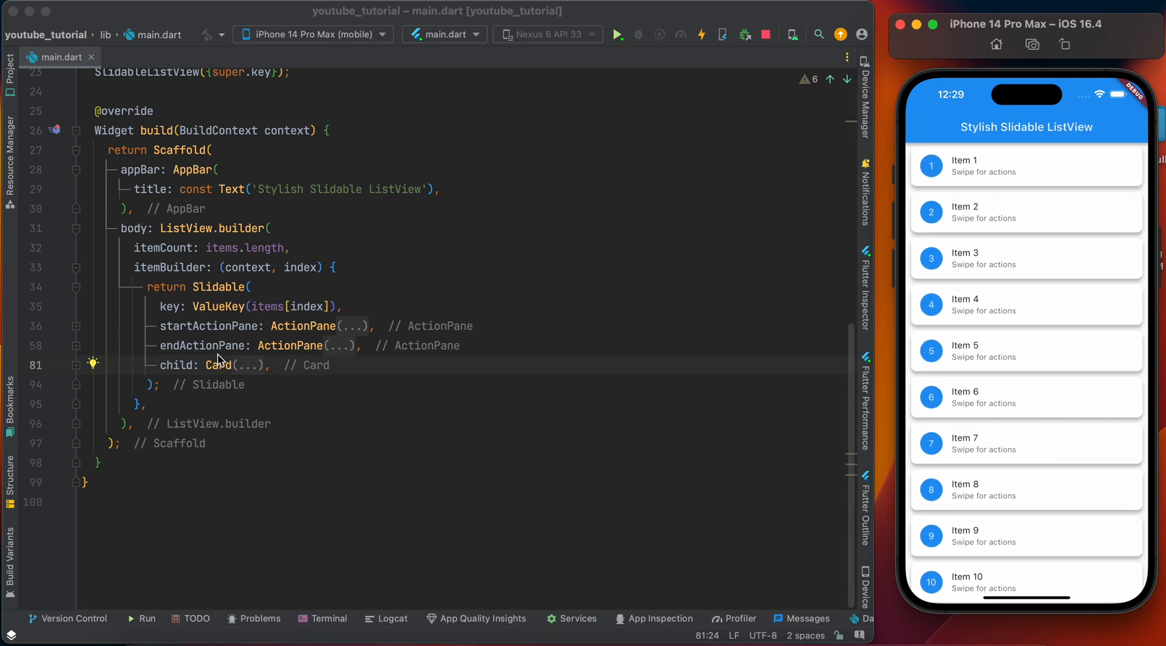
pyautogui.click(162, 306)
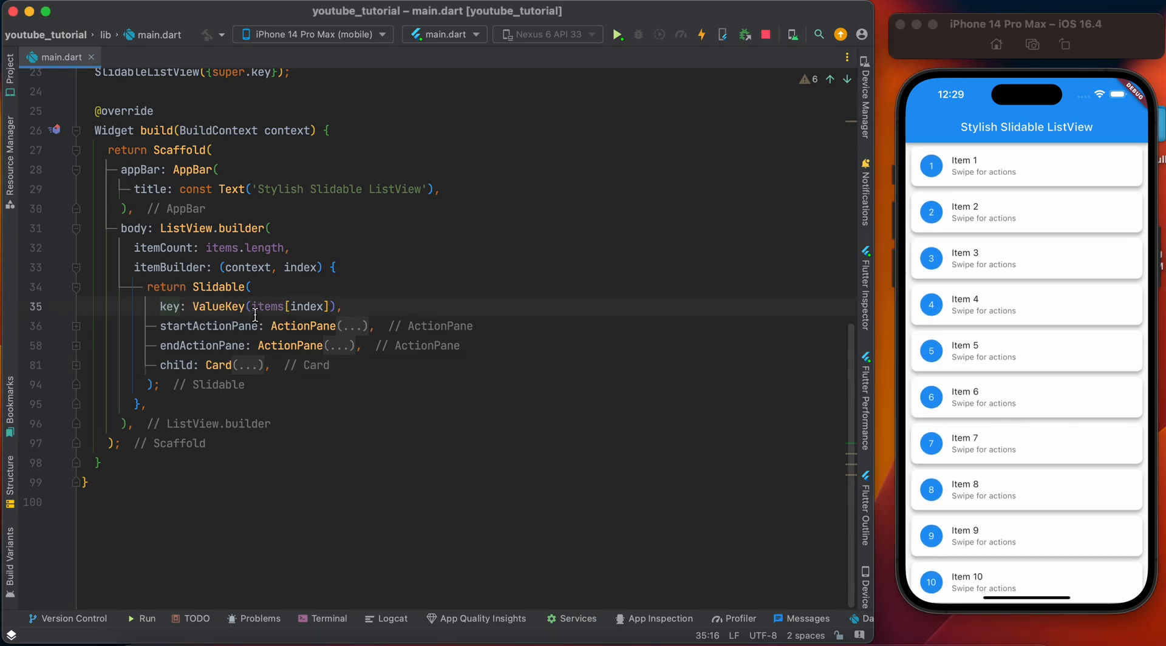
pyautogui.moveTo(298, 299)
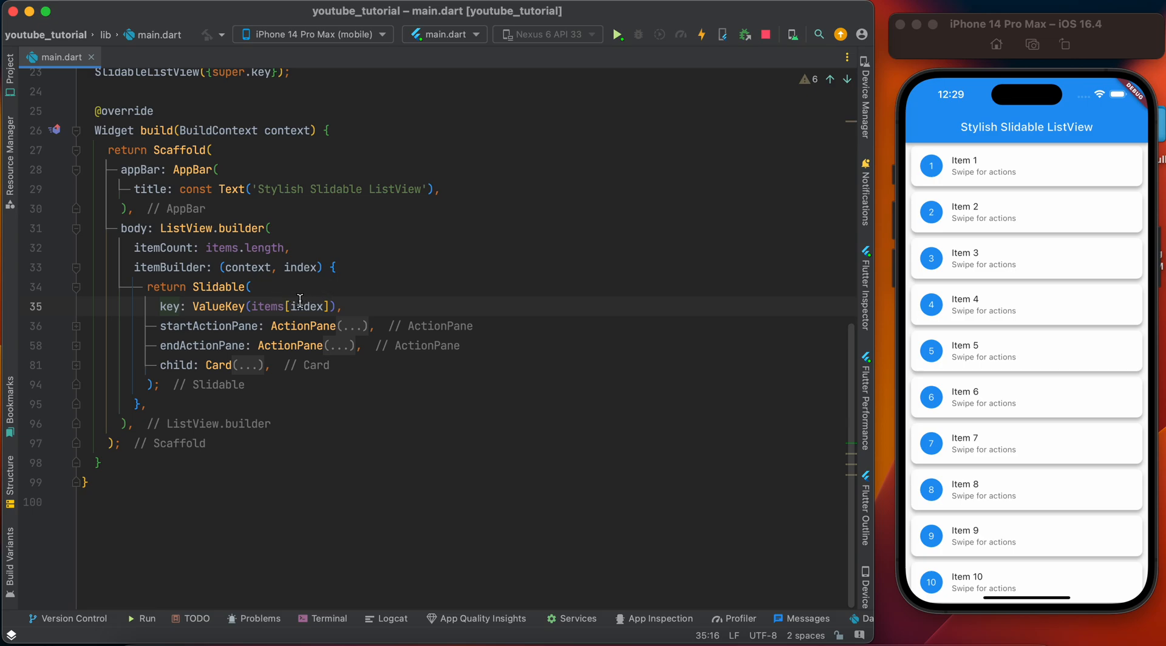
pyautogui.moveTo(1066, 269)
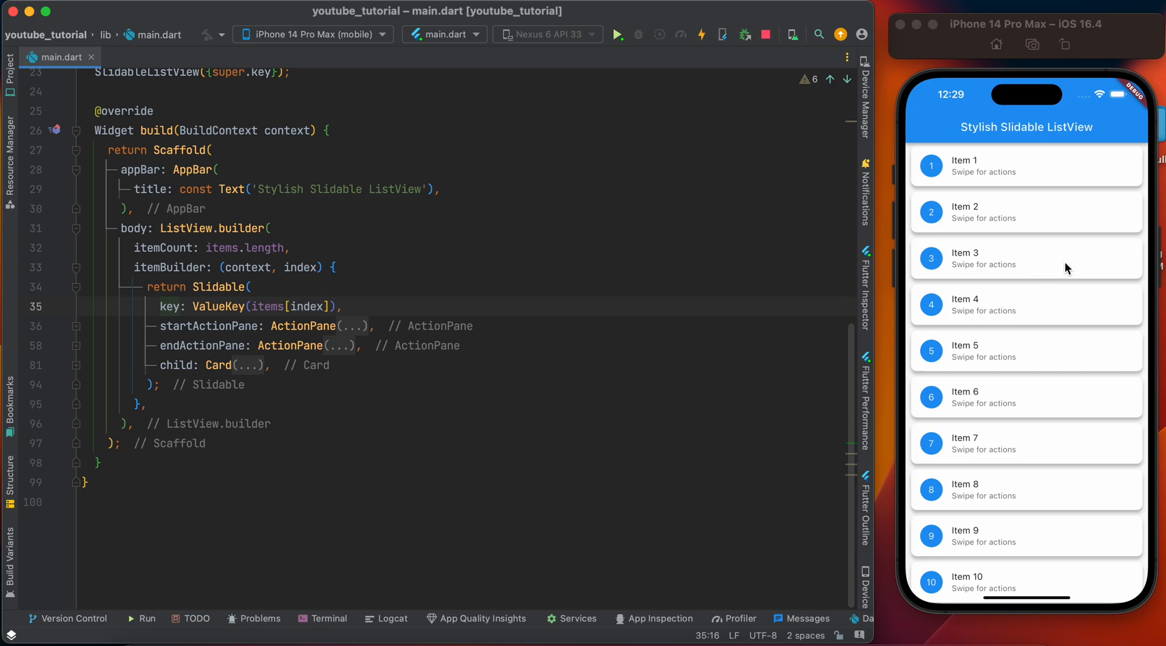
pyautogui.moveTo(1040, 257); pyautogui.dragTo(929, 258)
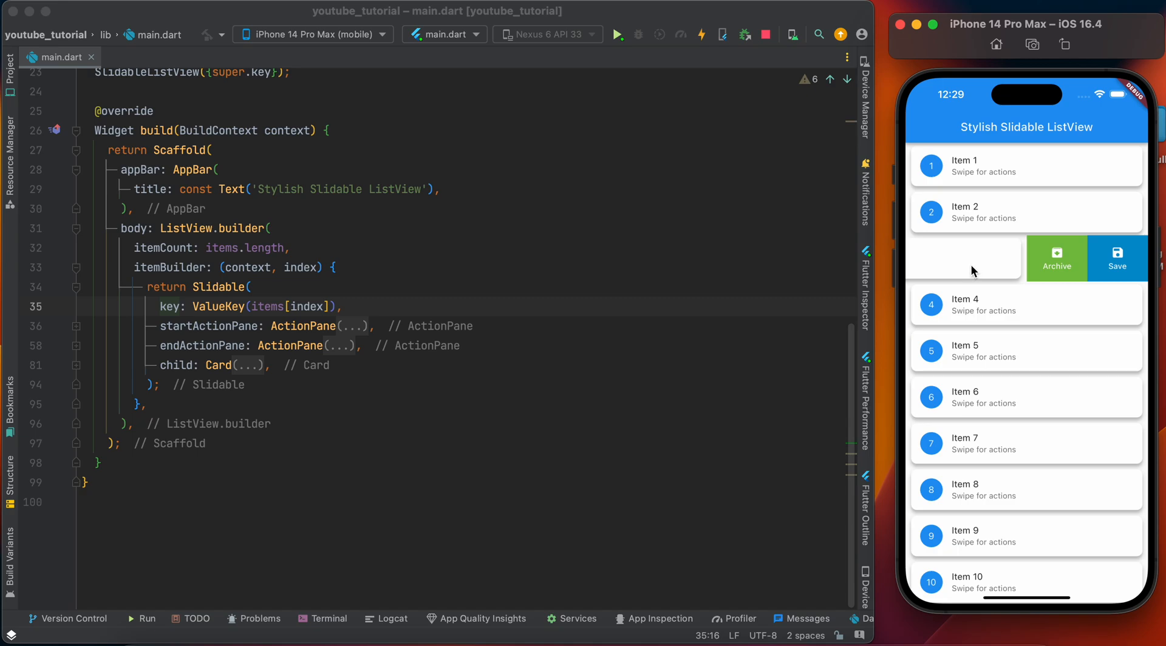
pyautogui.moveTo(942, 268)
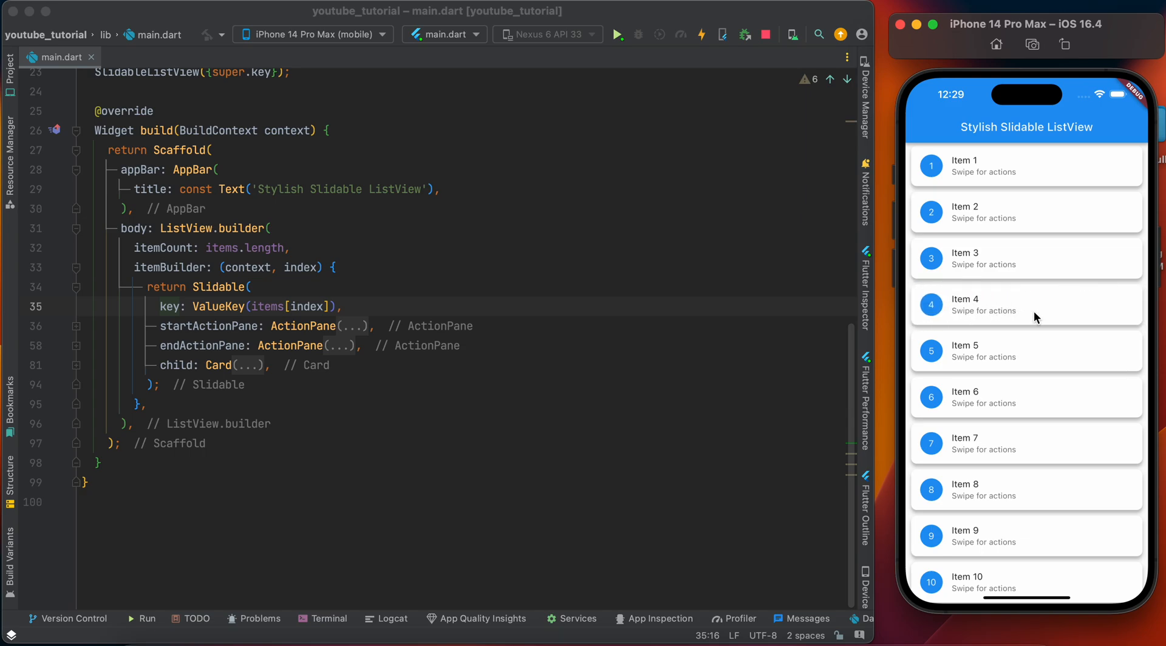
pyautogui.moveTo(211, 317)
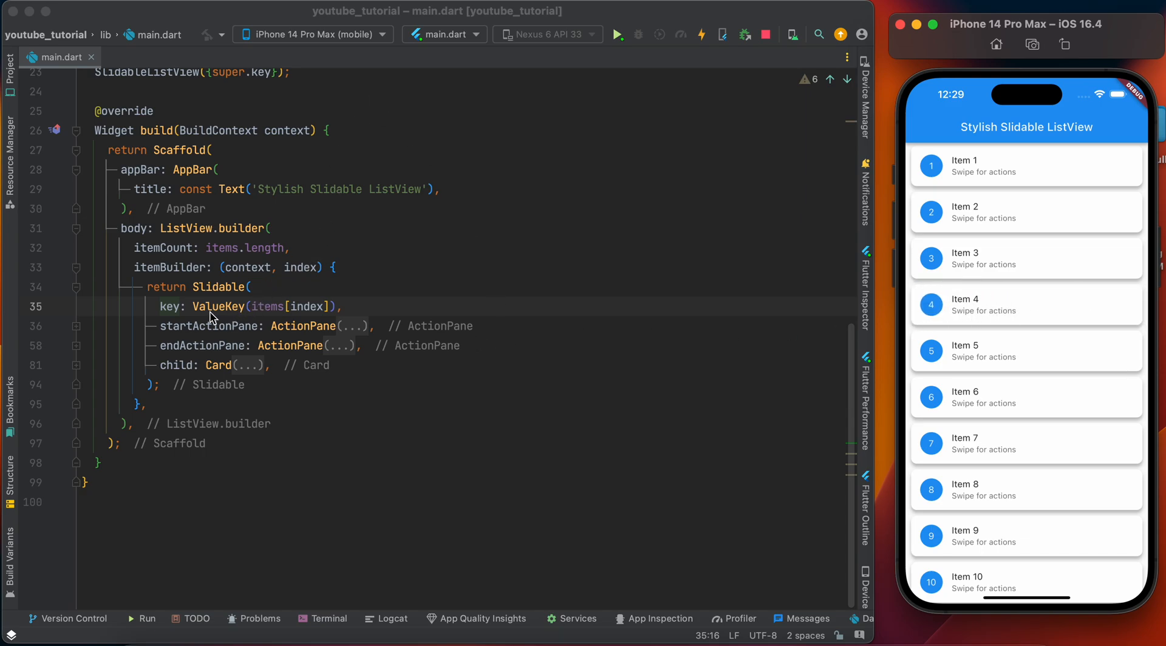
pyautogui.moveTo(290, 309)
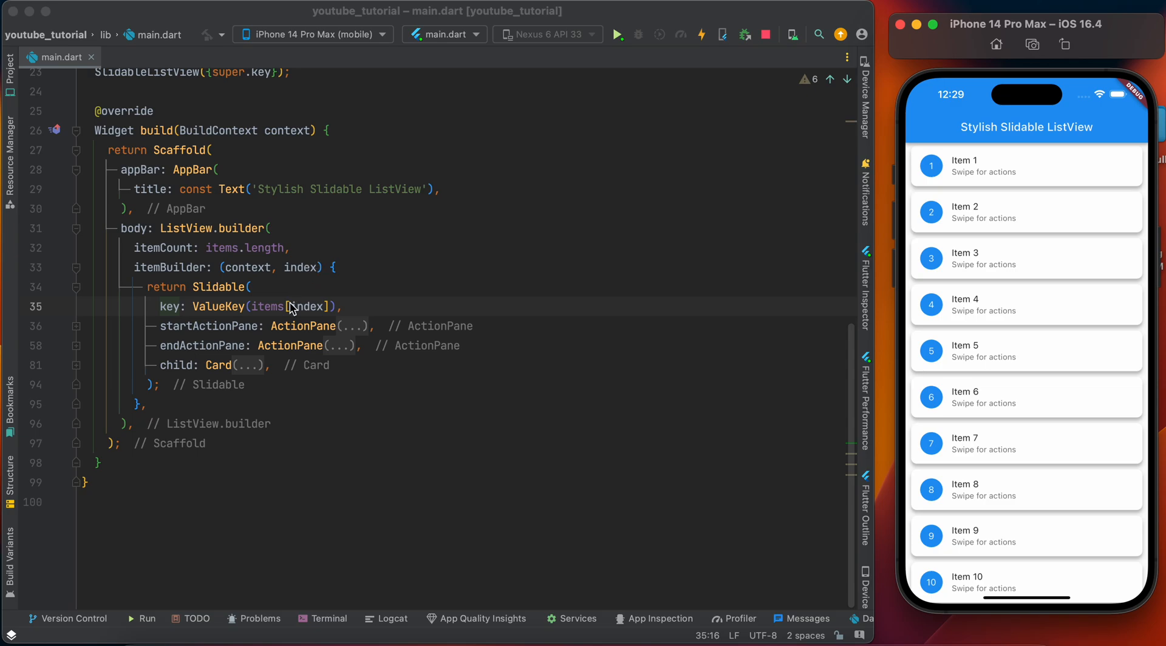
pyautogui.moveTo(290, 320)
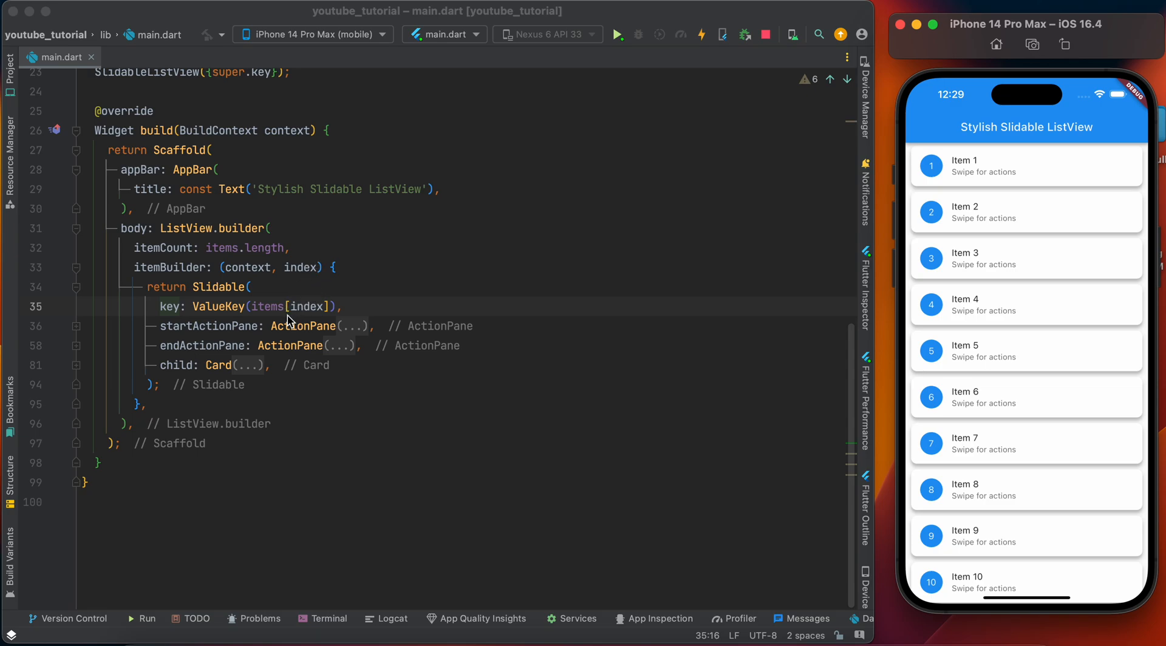
pyautogui.moveTo(343, 274)
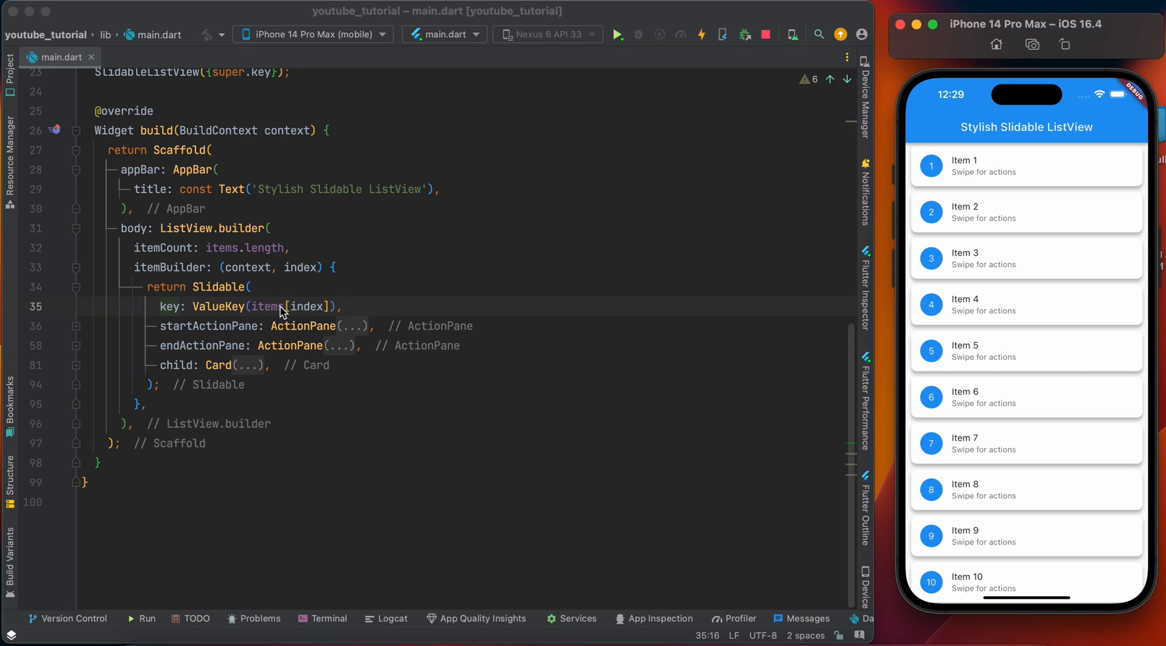
pyautogui.moveTo(218, 341)
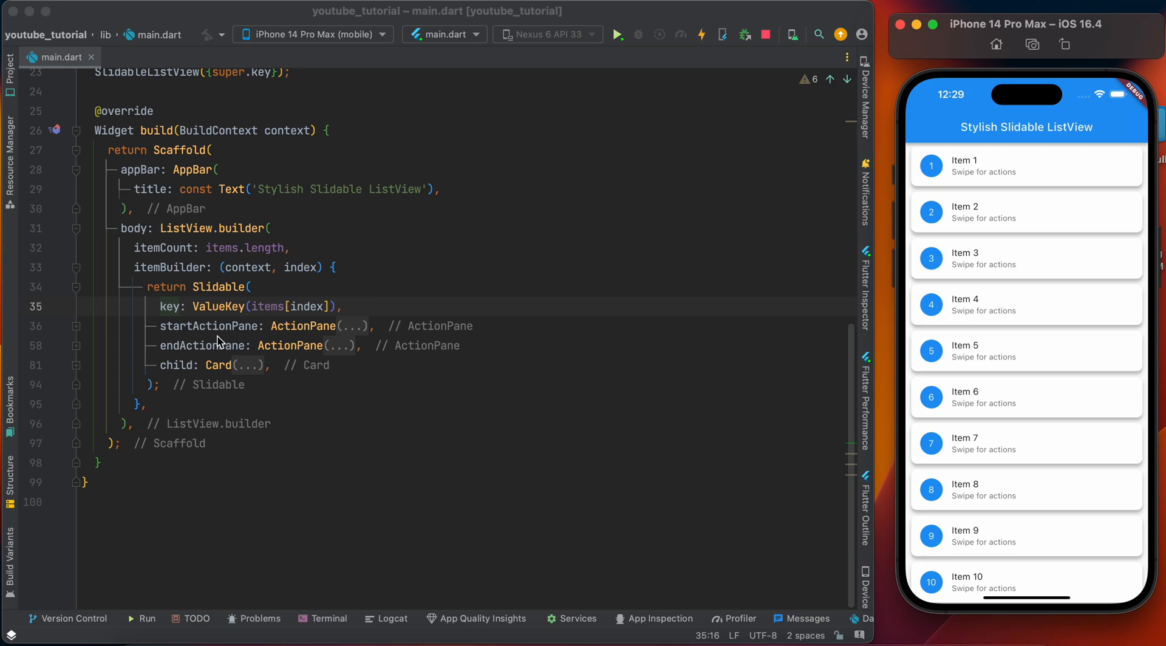
pyautogui.moveTo(185, 339)
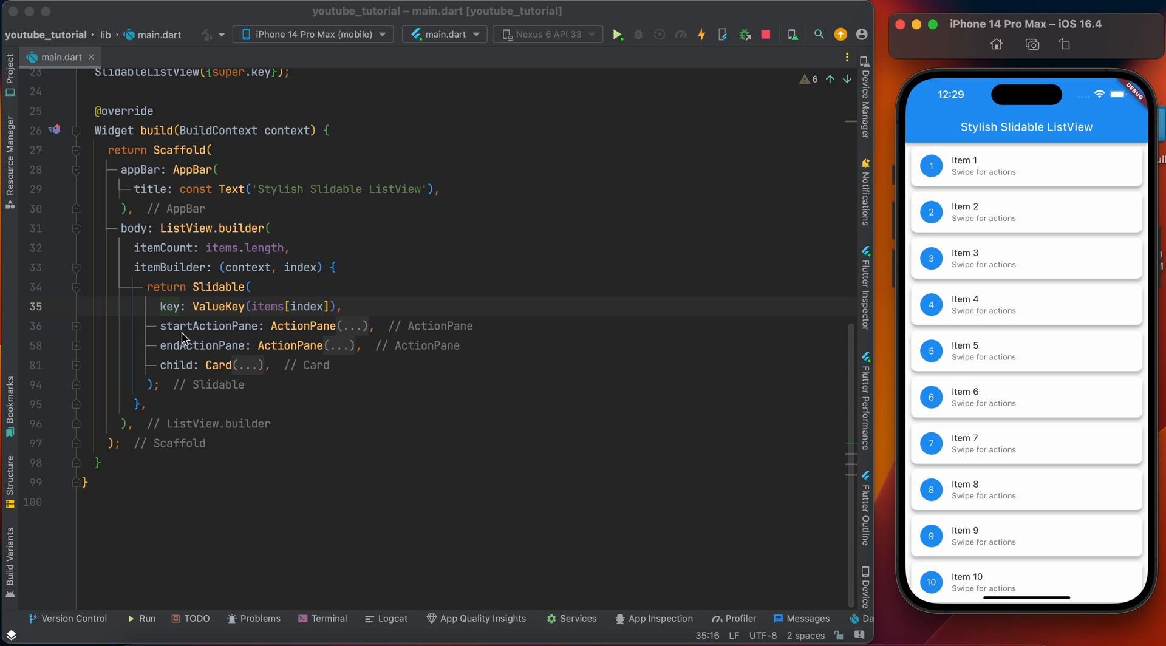
pyautogui.moveTo(249, 338)
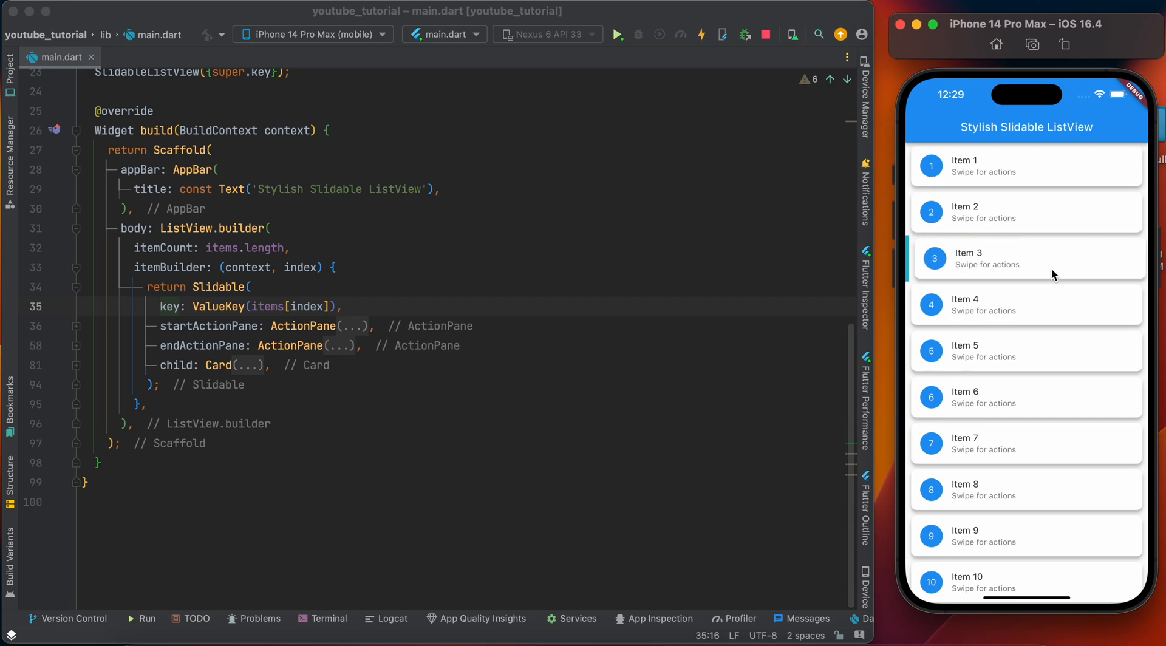
pyautogui.moveTo(987, 275)
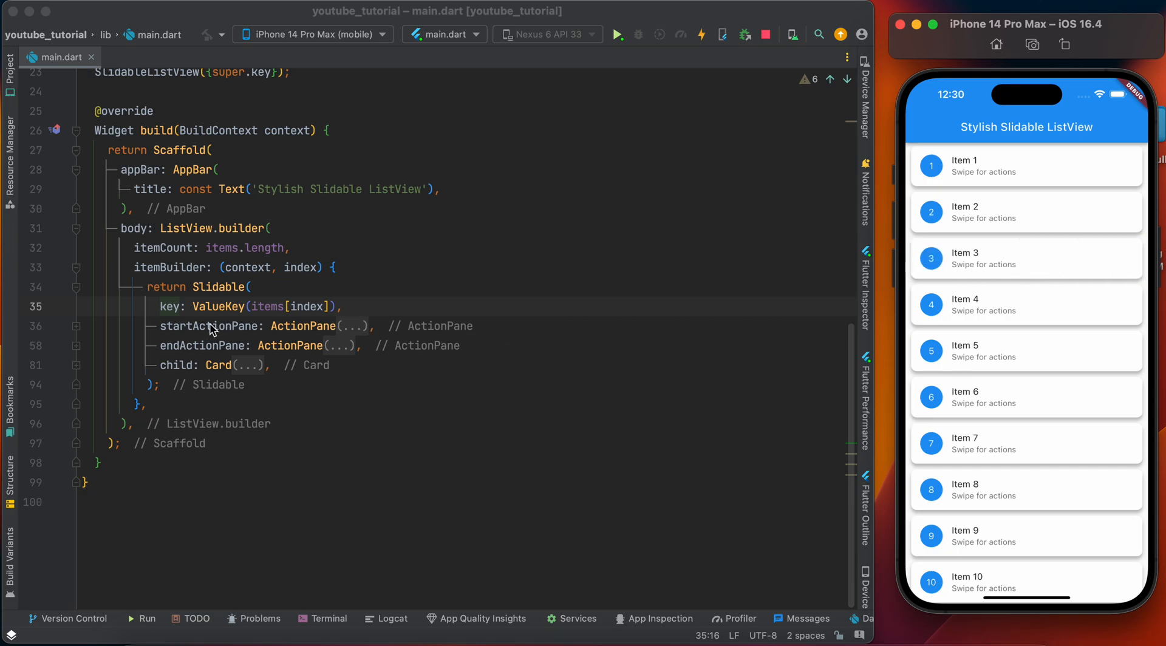
pyautogui.moveTo(375, 329)
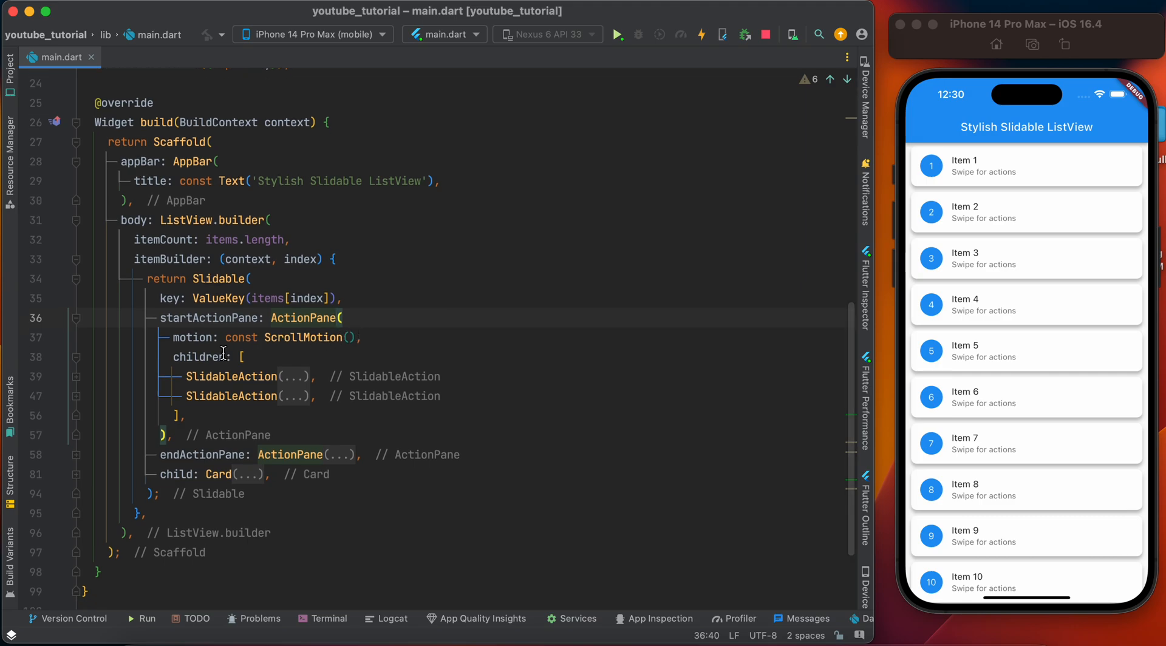
pyautogui.moveTo(234, 342)
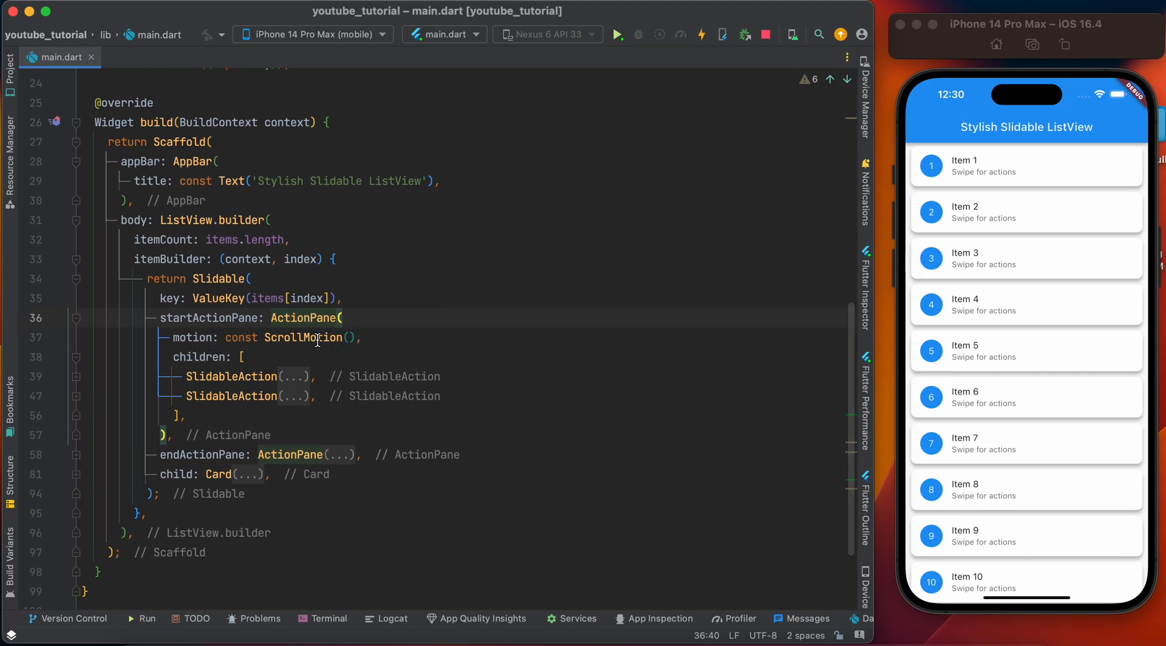
pyautogui.moveTo(949, 300)
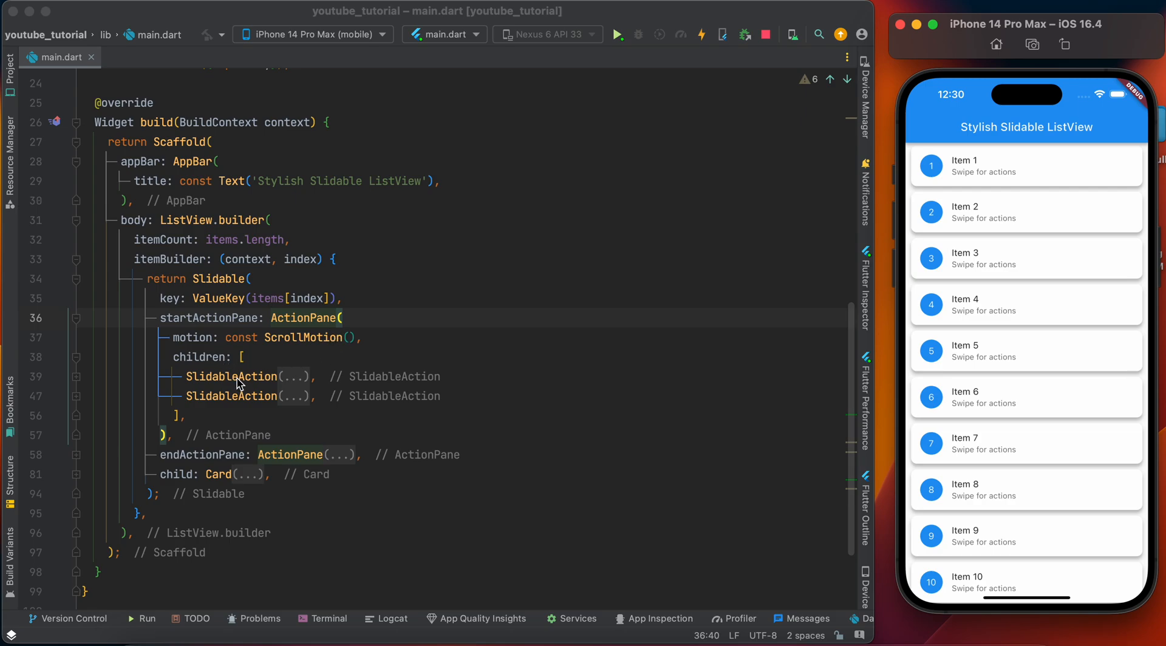
pyautogui.moveTo(962, 269)
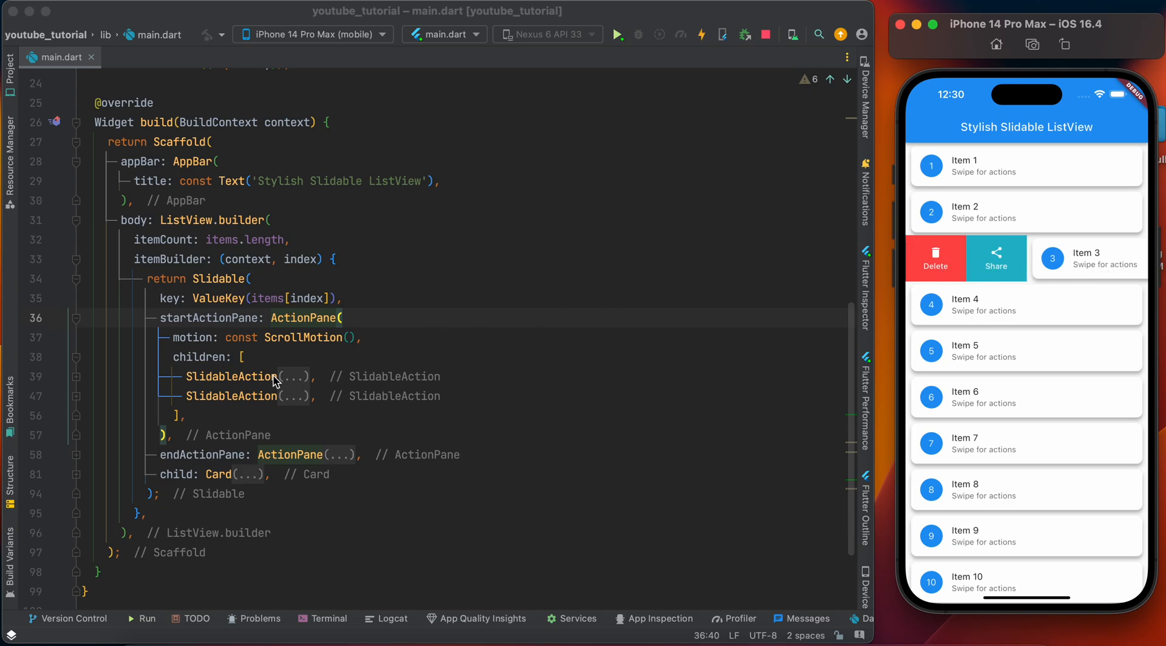
pyautogui.moveTo(699, 288)
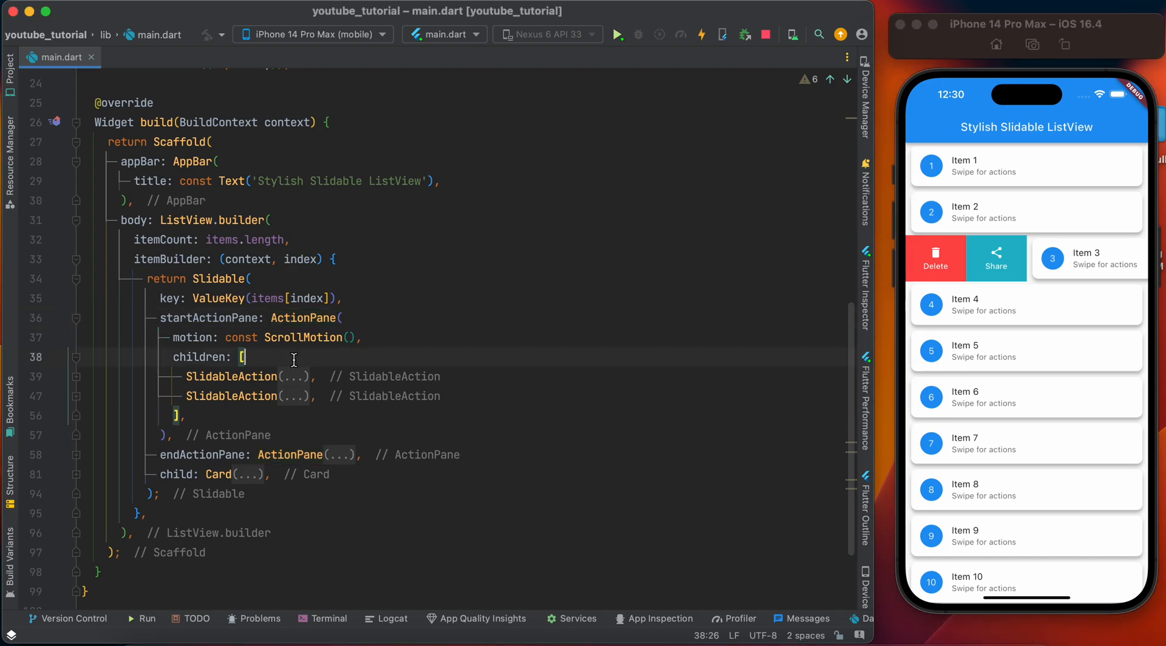
pyautogui.moveTo(303, 336)
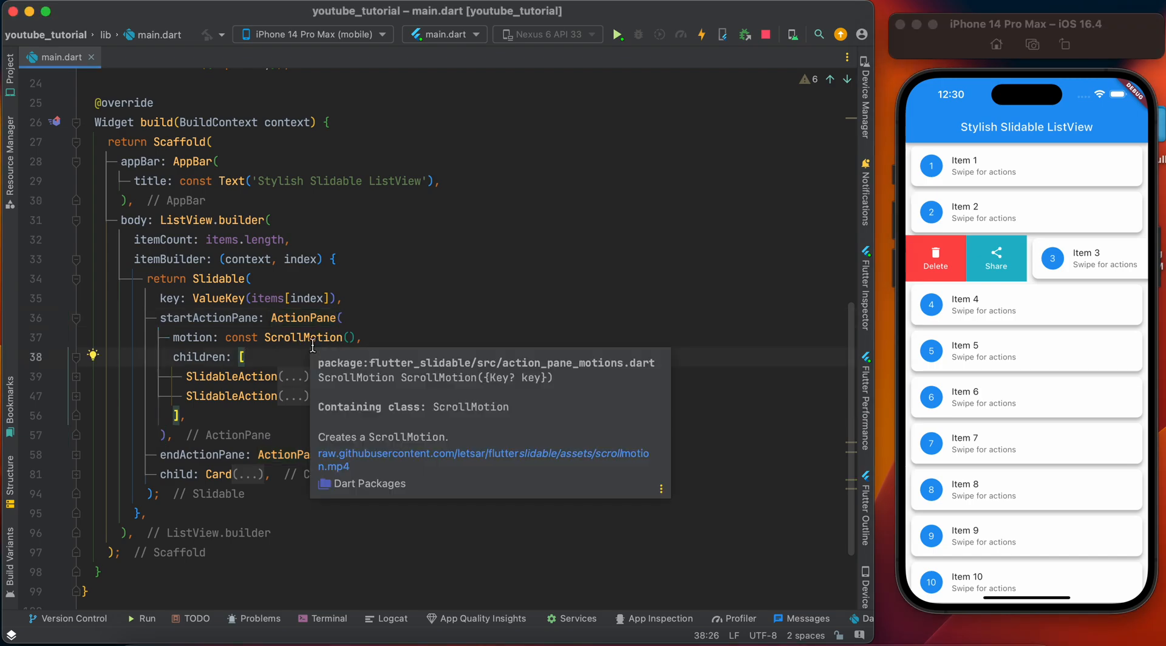
pyautogui.write('Text(data')
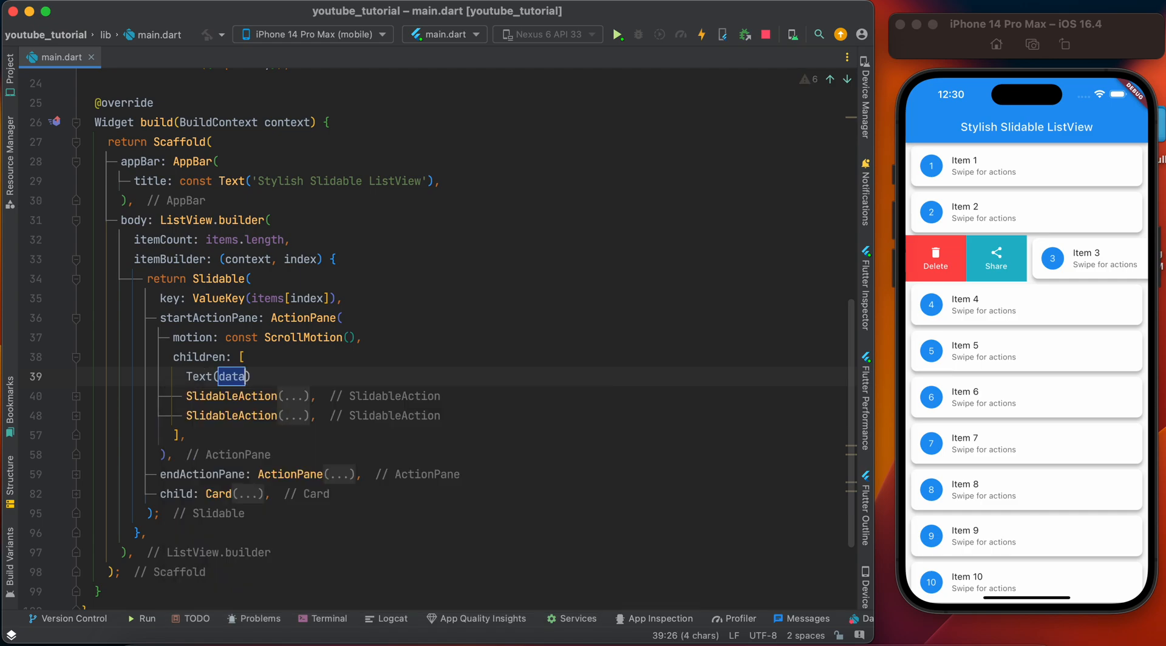
pyautogui.write("'test'")
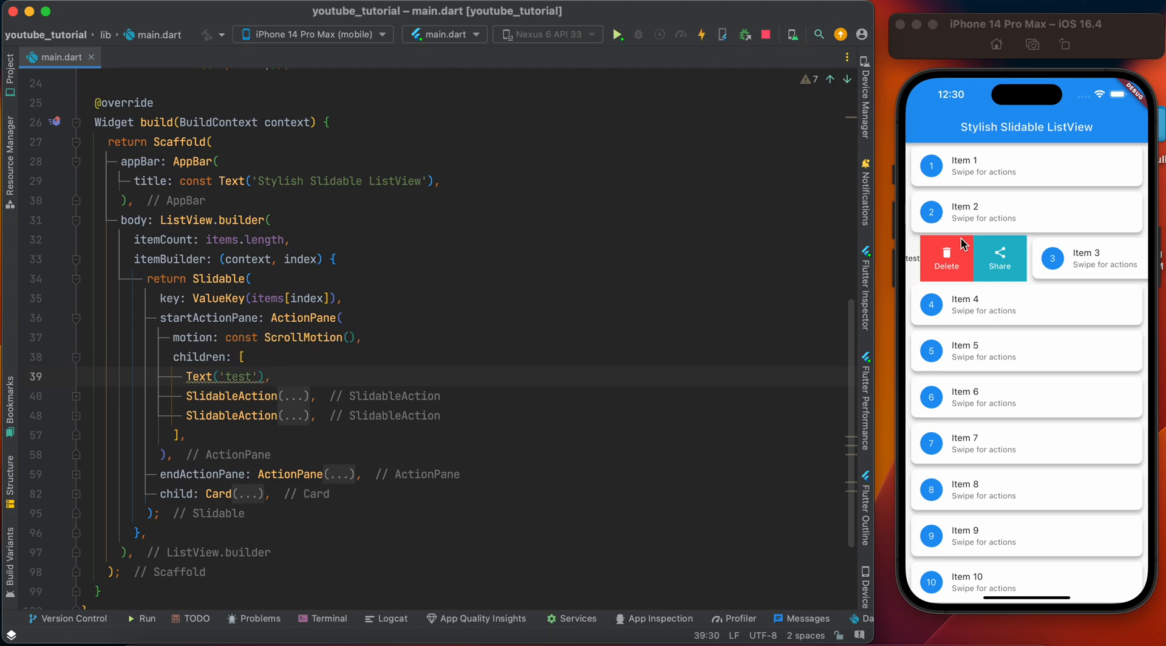
pyautogui.moveTo(785, 283)
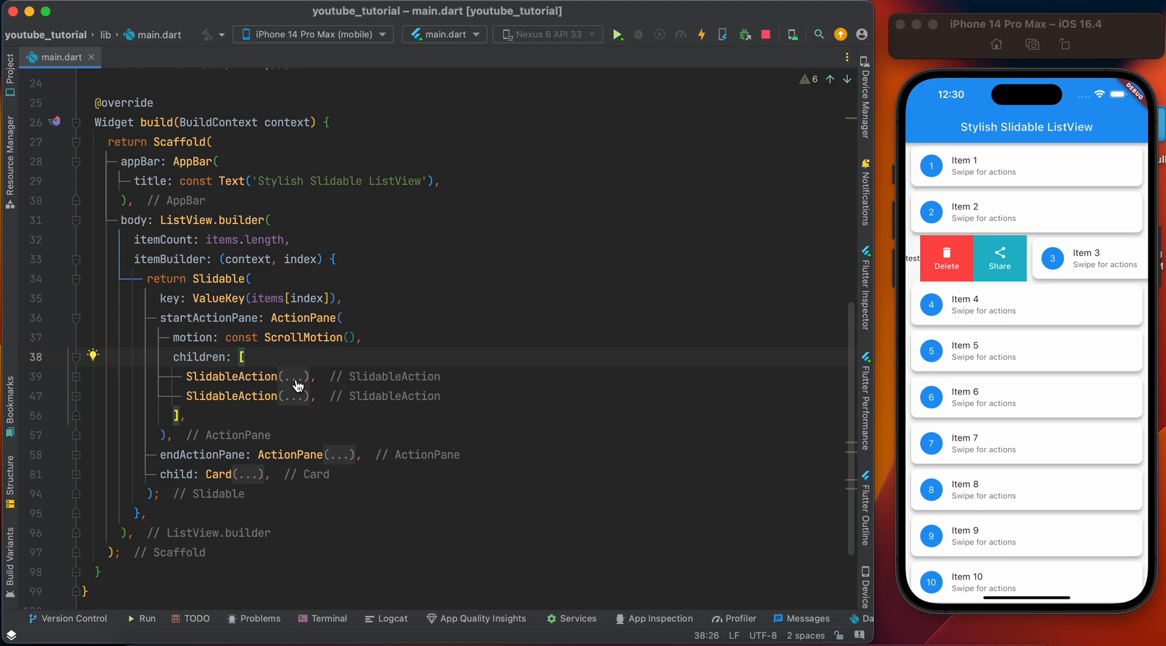
pyautogui.moveTo(1097, 270)
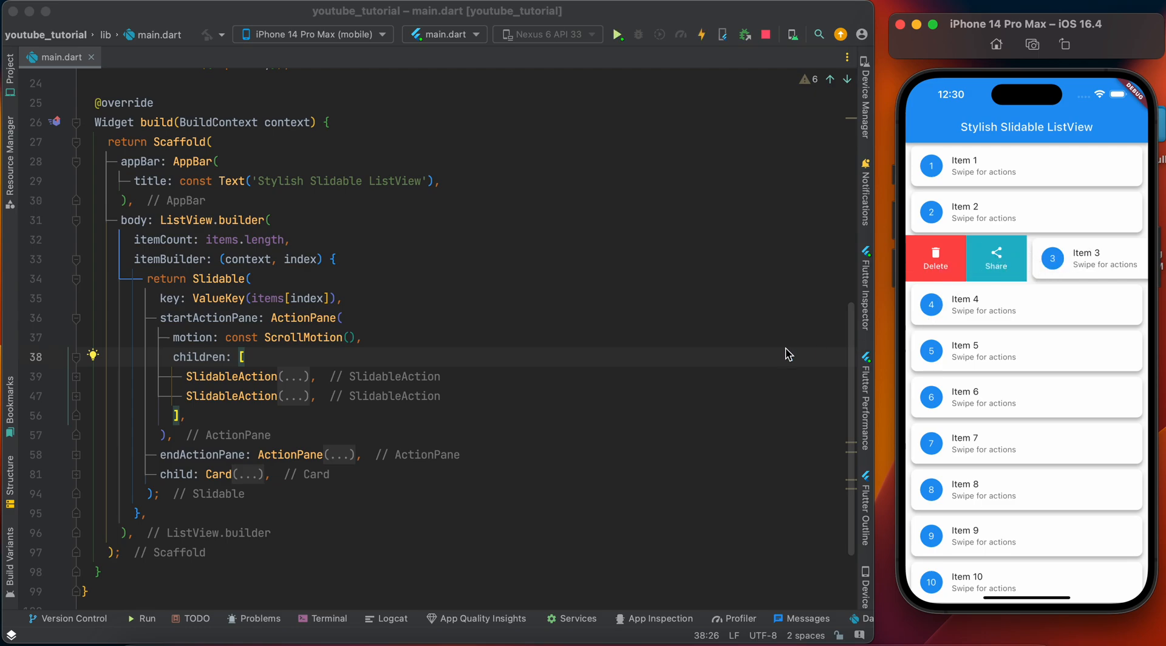
pyautogui.moveTo(333, 283)
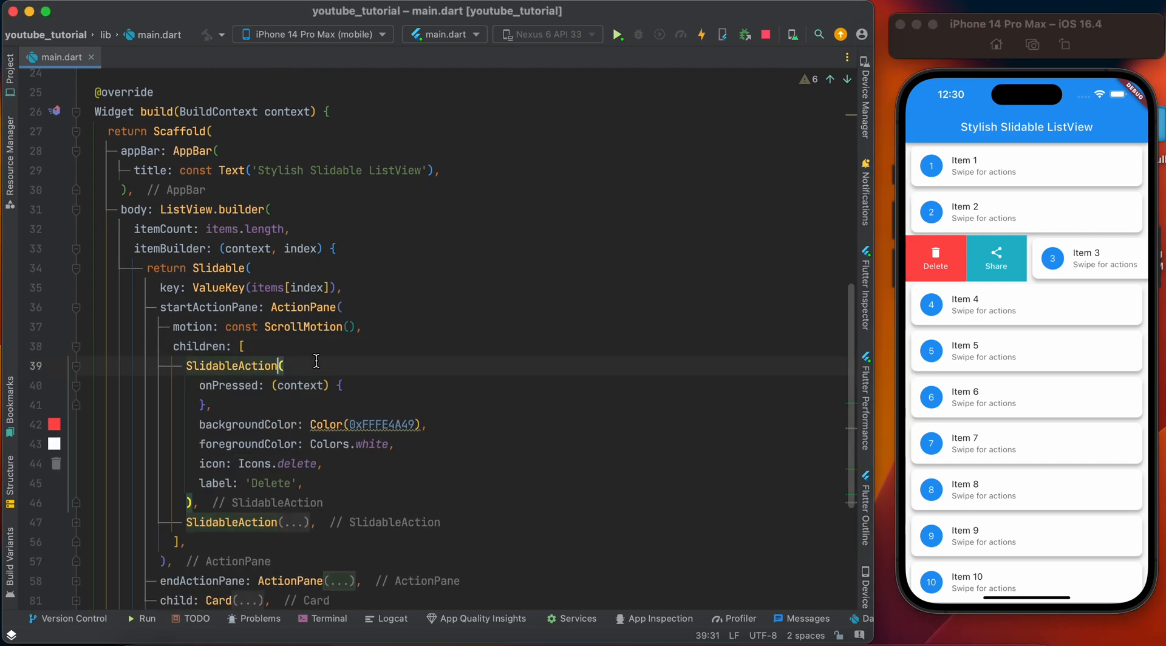
# - Scroll to the first SlidableAction's onPressed callback with its red background and Delete label
pyautogui.scroll(-3)
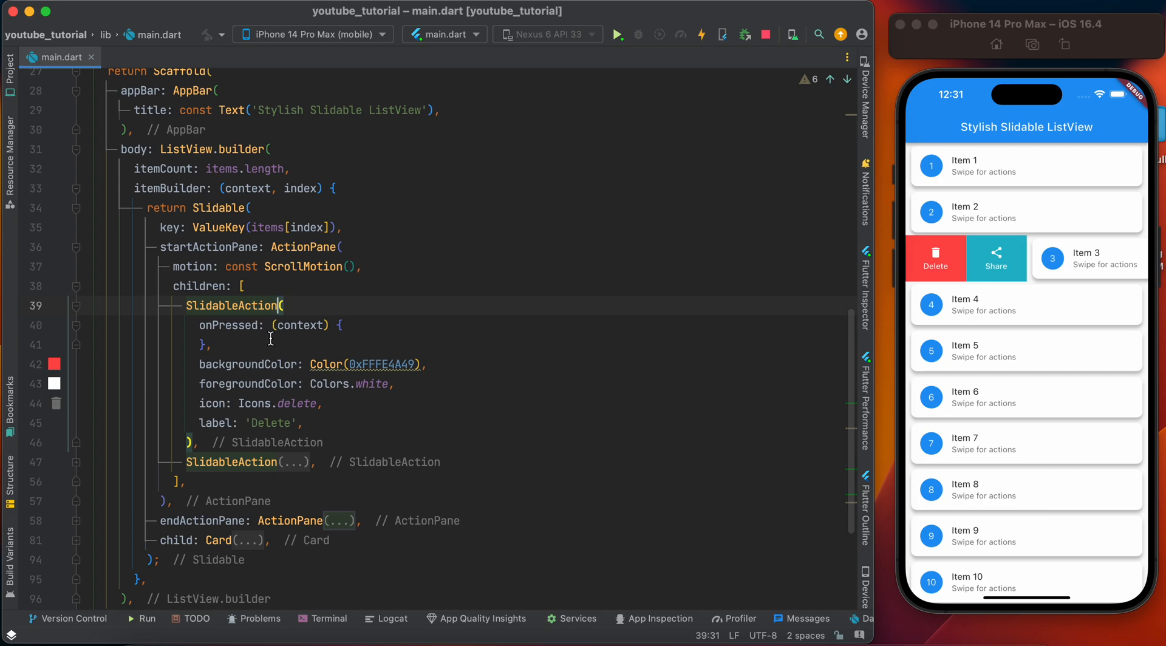
pyautogui.moveTo(290, 393)
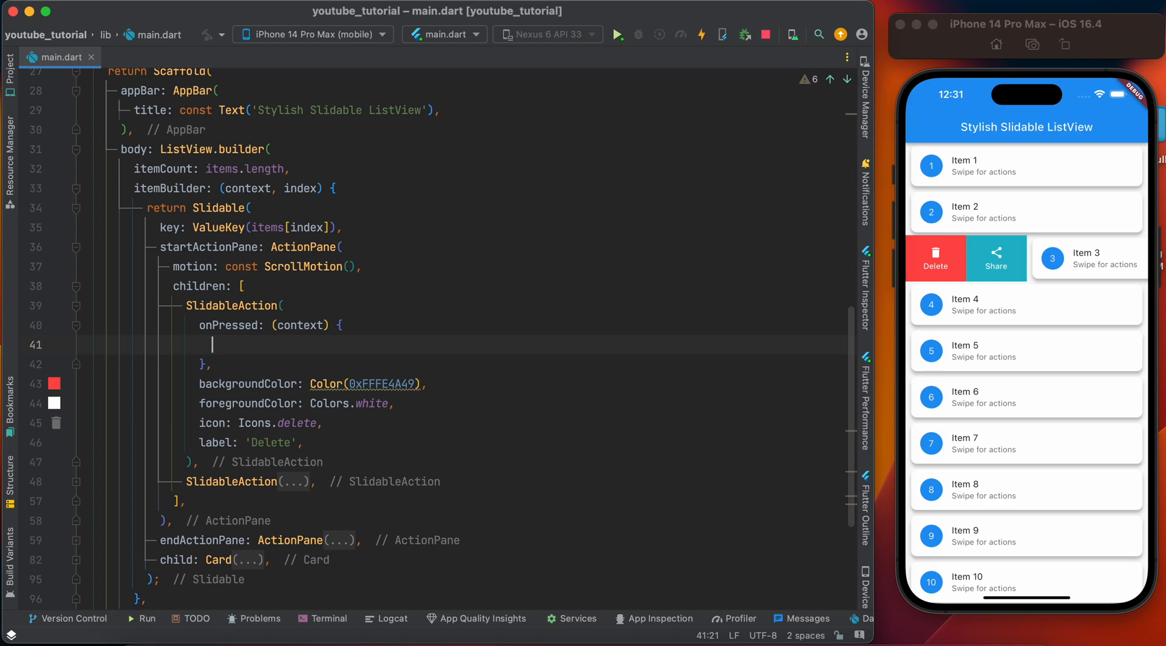
# - Add print('hello'); inside the Delete action's onPressed callback and save
pyautogui.write("print('")
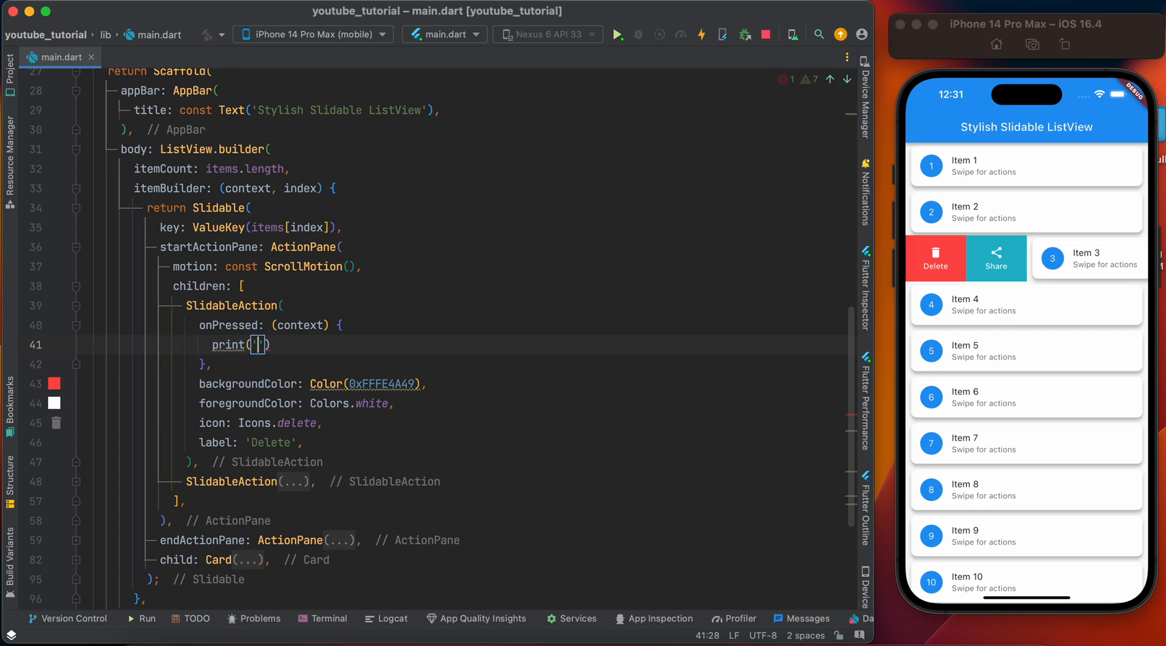
pyautogui.write("'hello'")
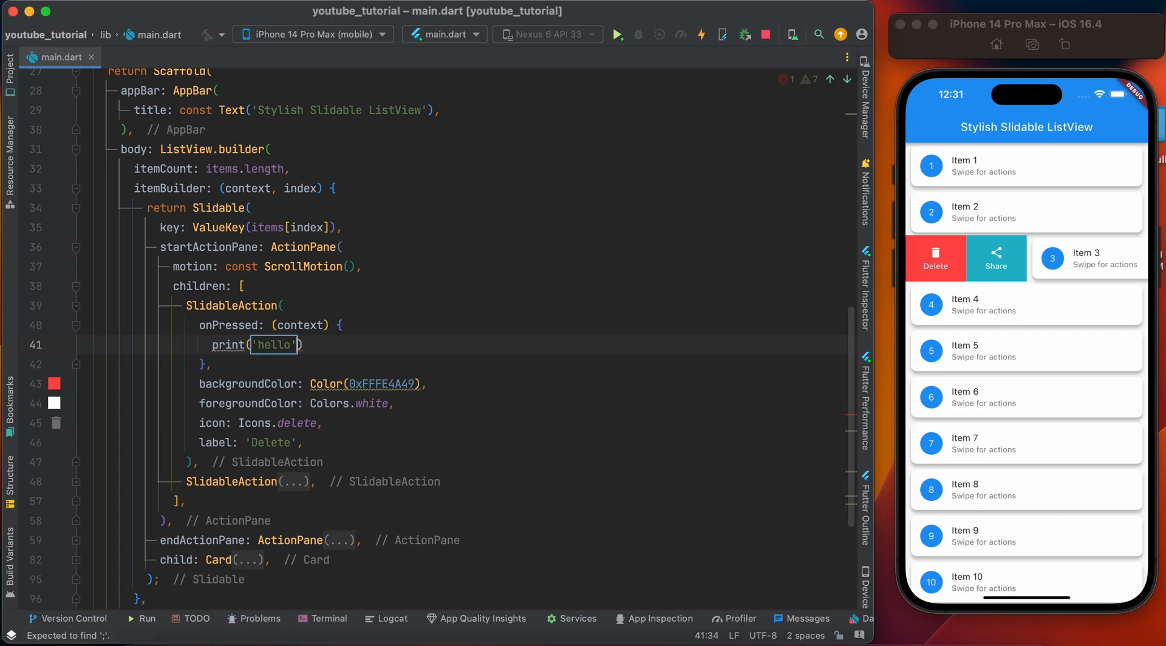
pyautogui.write(';')
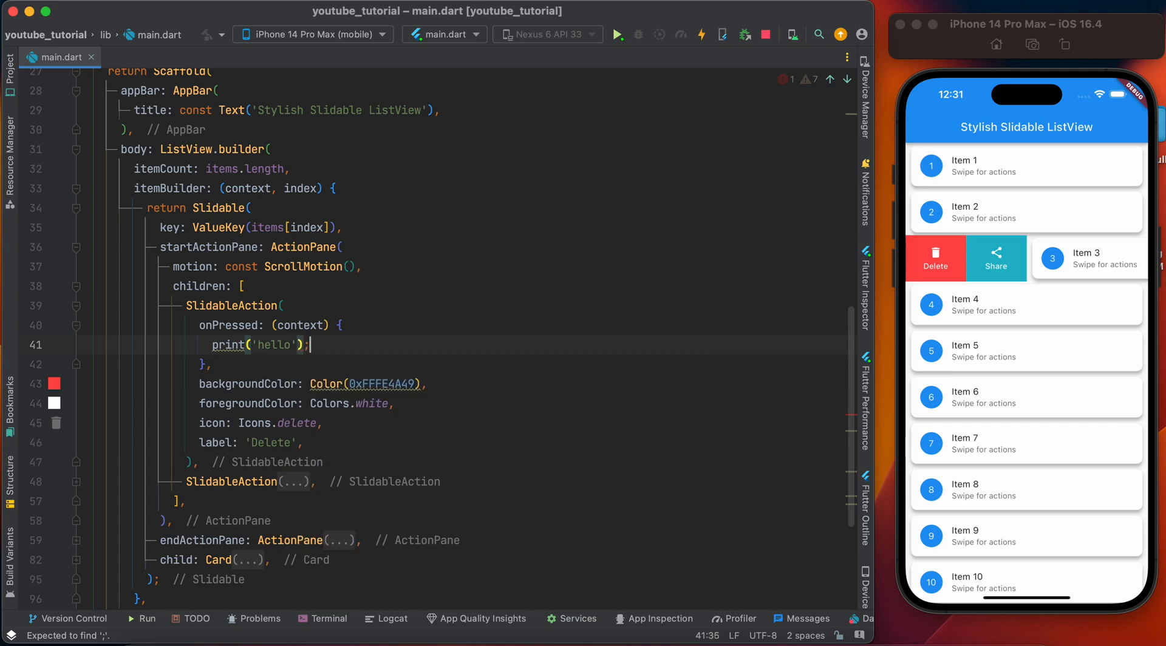
pyautogui.click(701, 34)
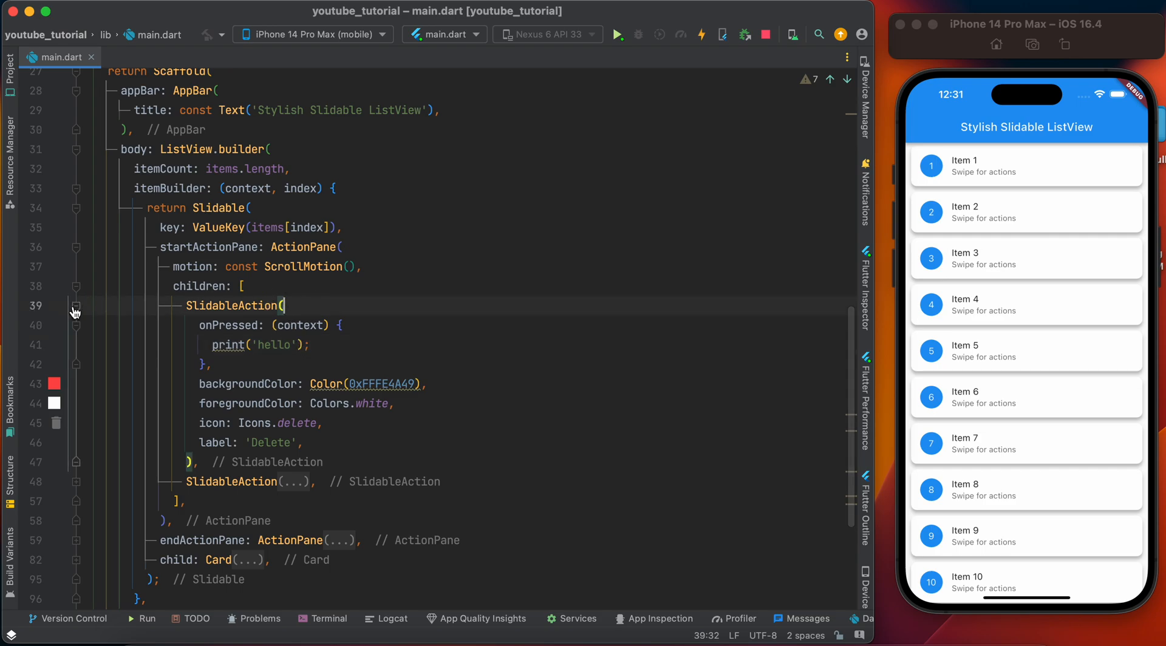
# - Fold the Delete SlidableAction's code back up at line 39
pyautogui.click(74, 307)
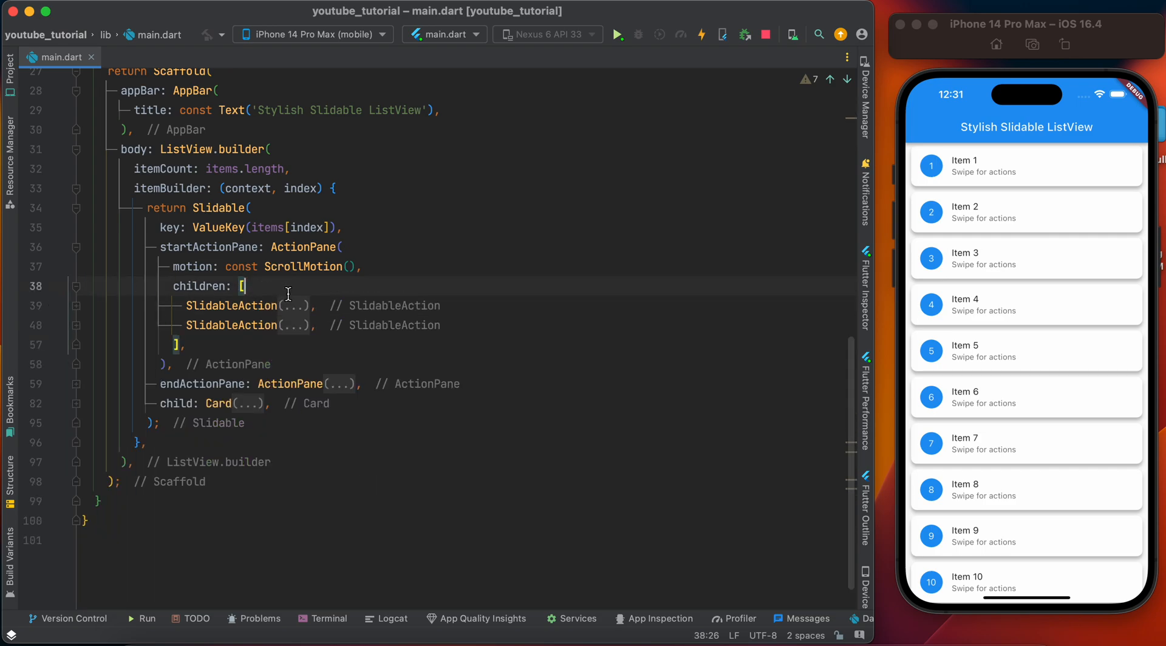